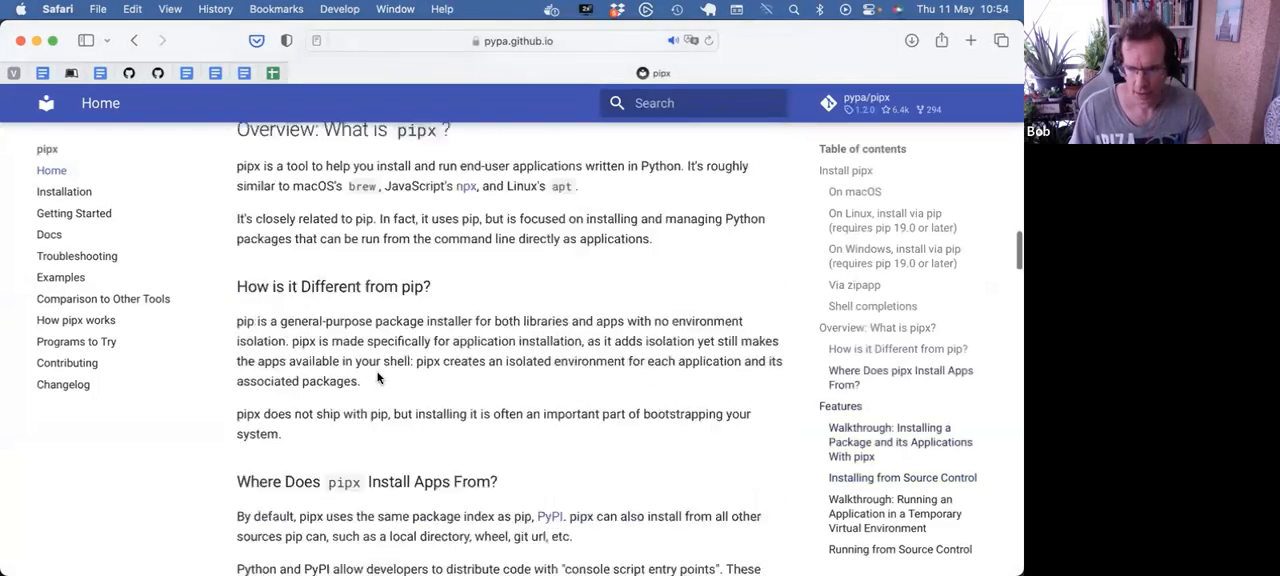
Run pipx list in iTerm2 to show every globally installed tool with versions and interpreters
scroll("up", 3)
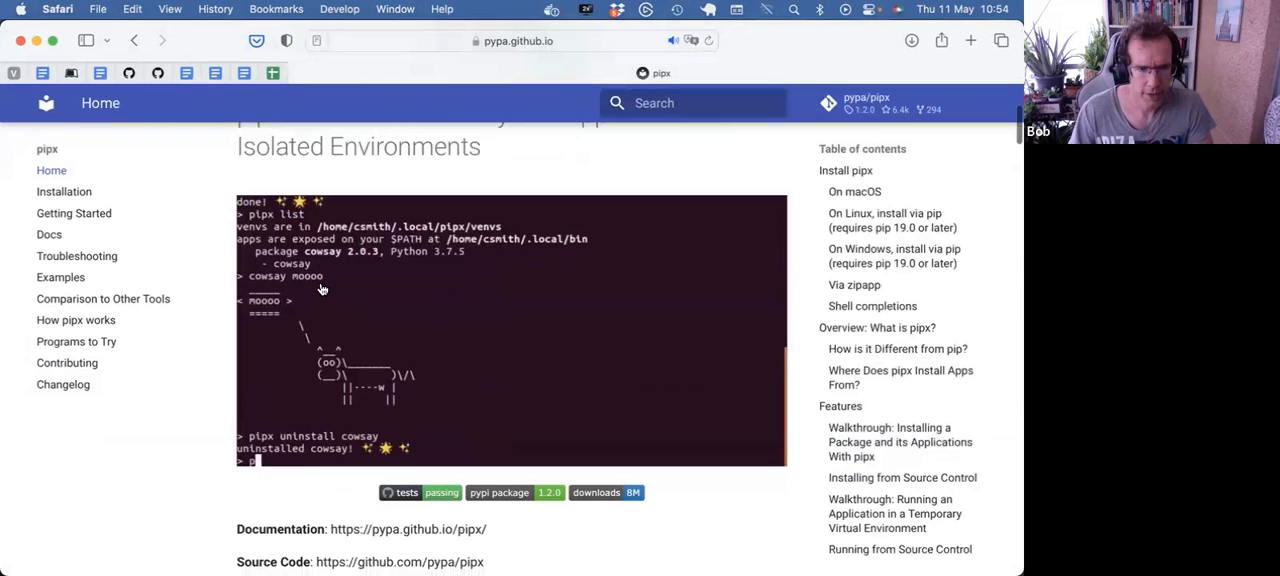
scroll("down", 3)
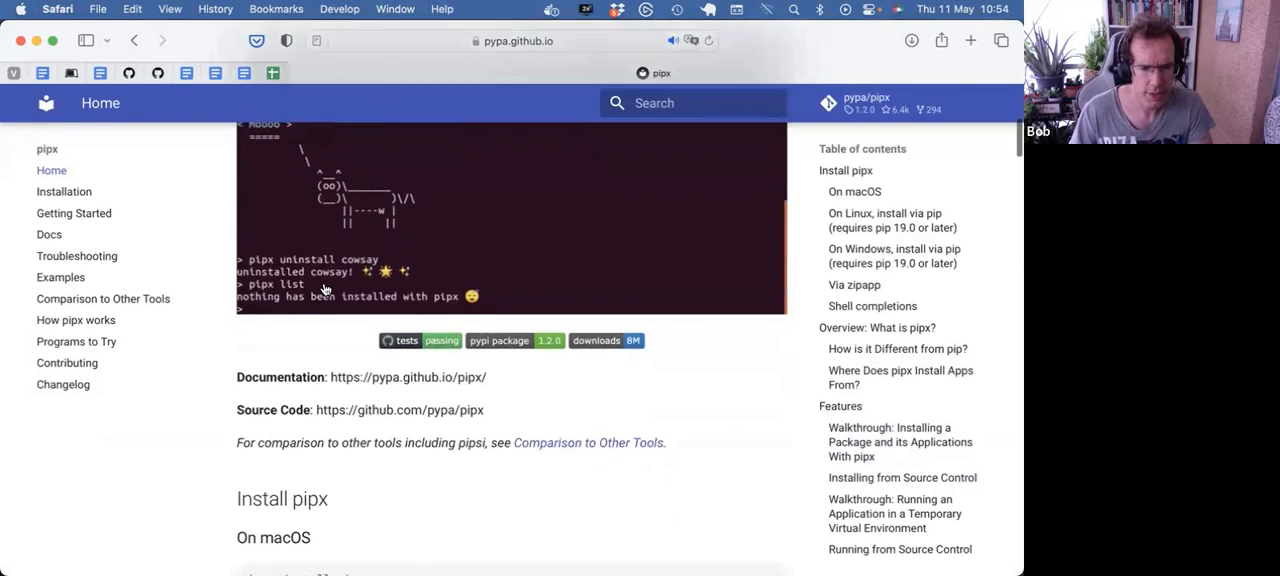
scroll("down", 3)
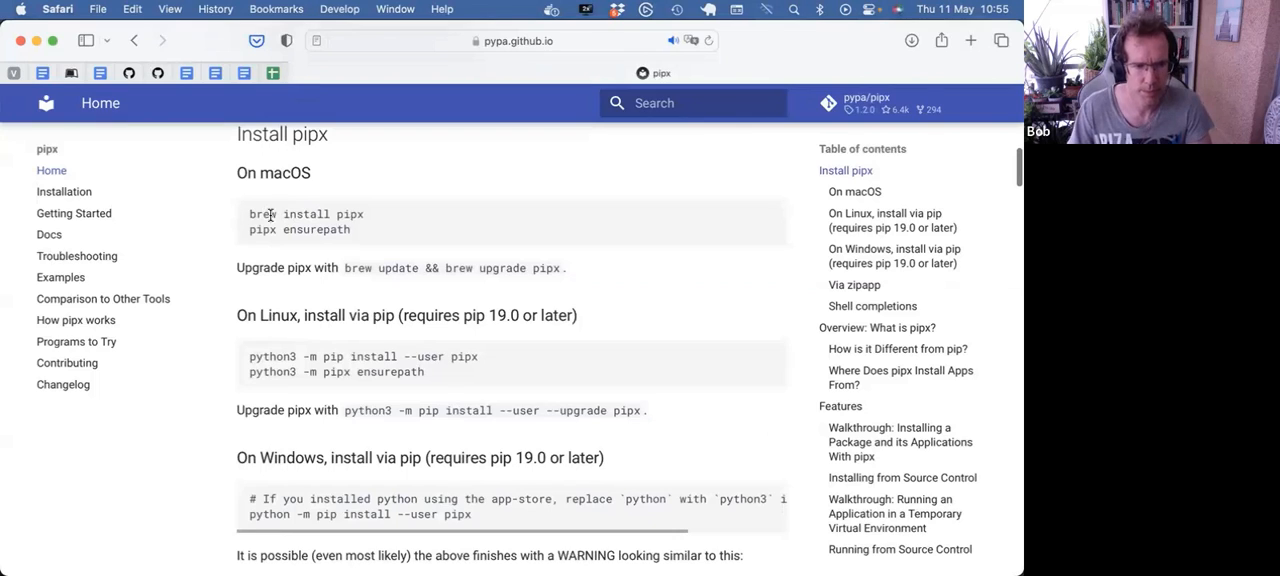
mouse_move(308, 236)
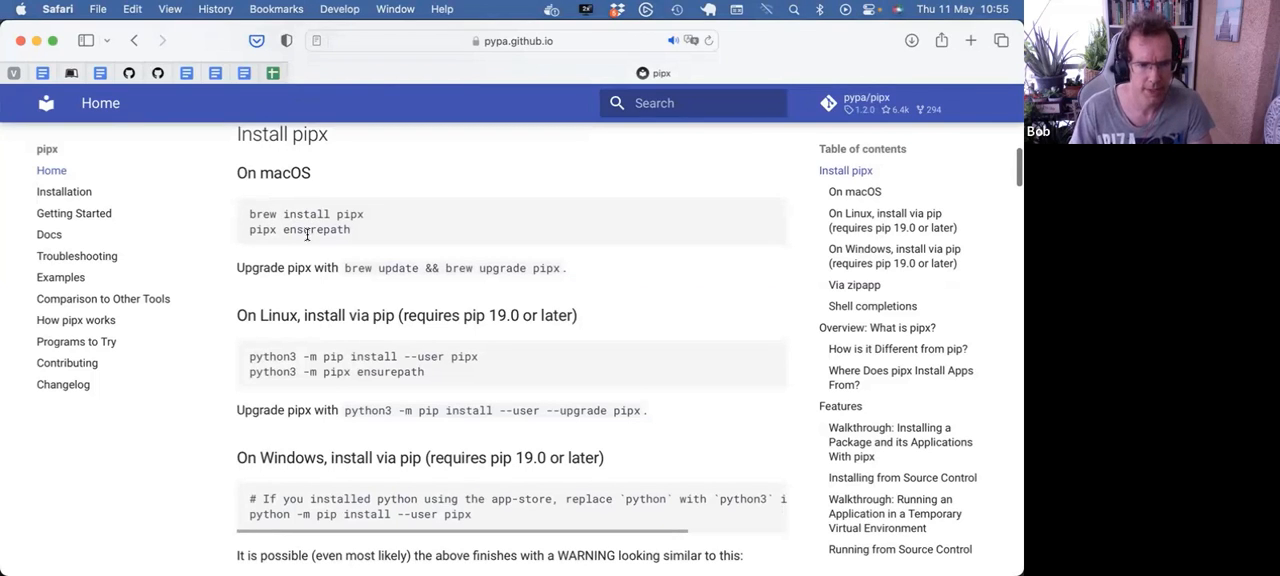
scroll("down", 3)
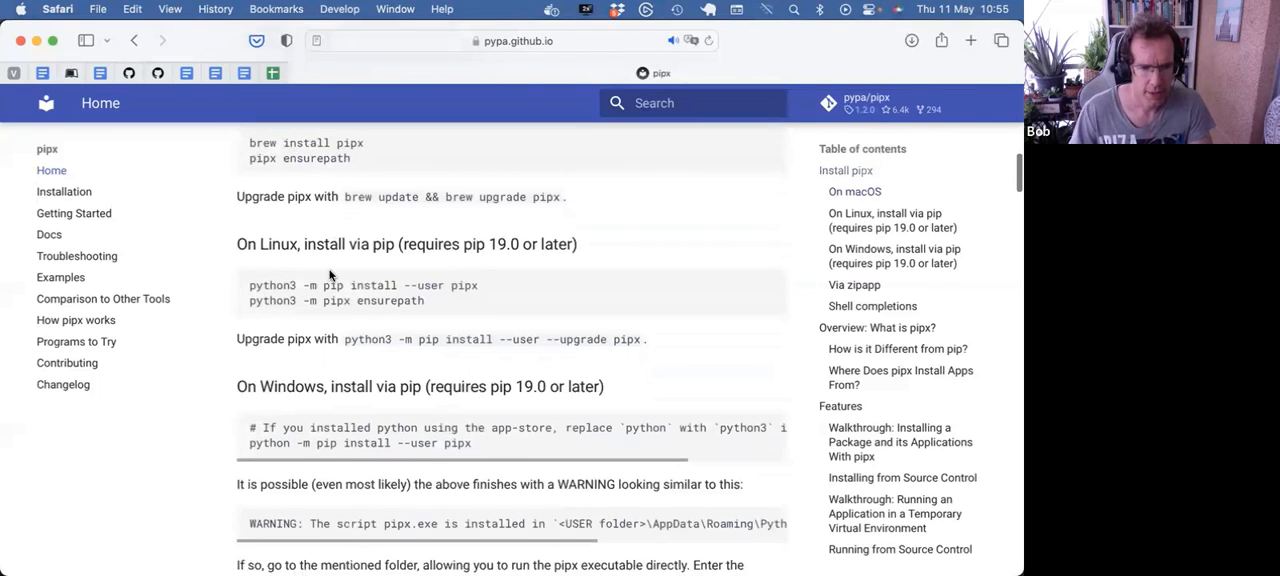
scroll("down", 3)
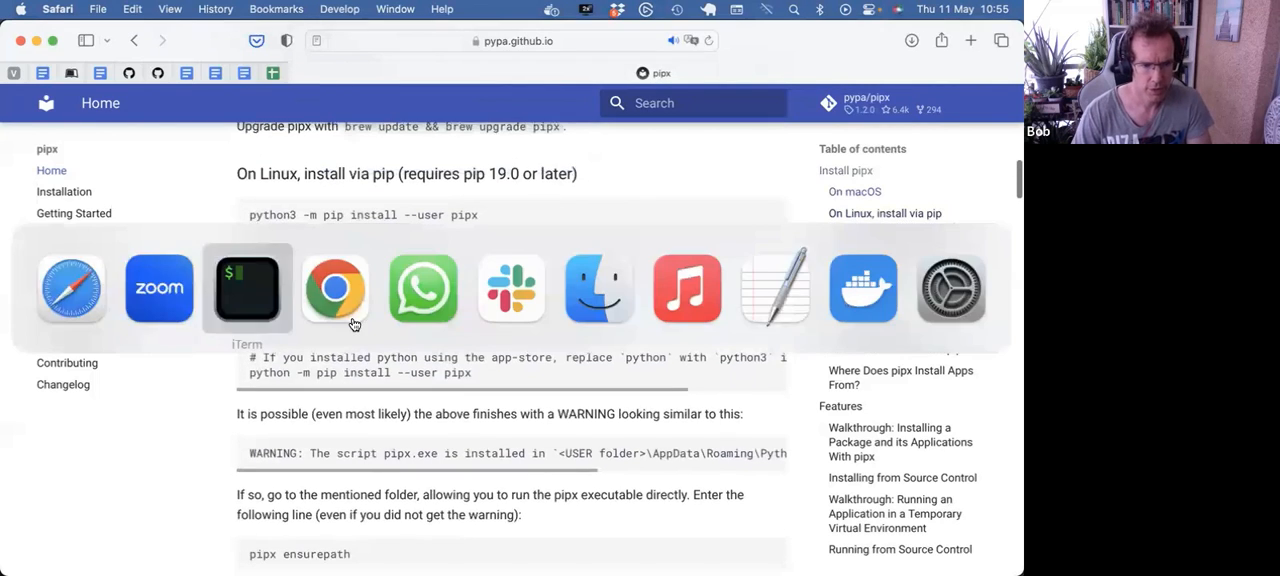
left_click(248, 288)
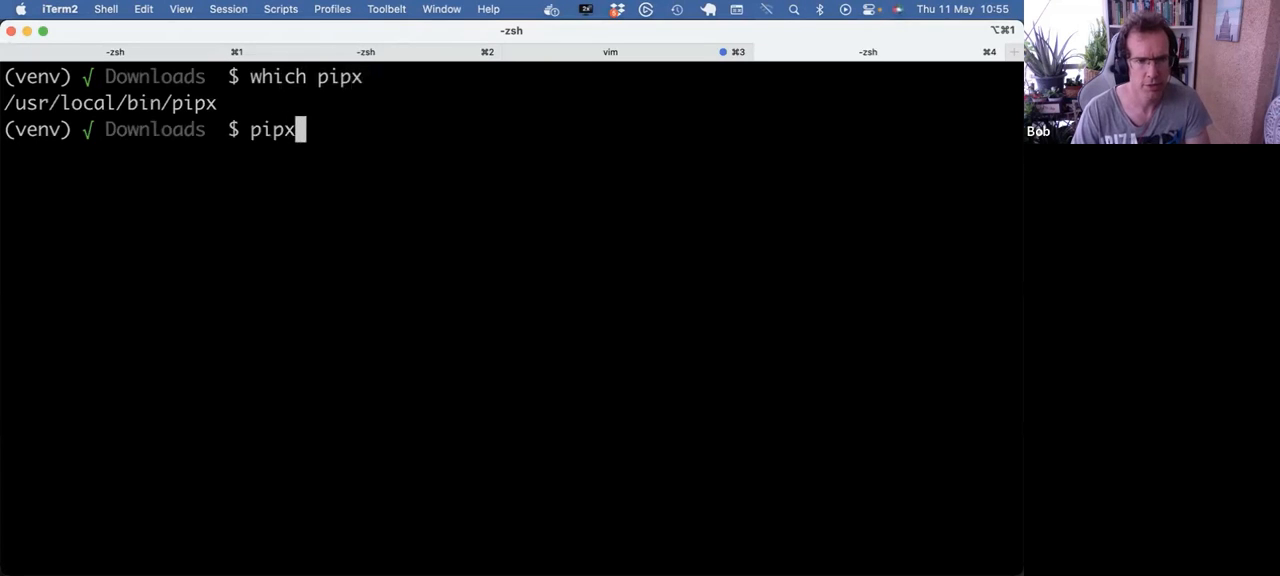
key("Return")
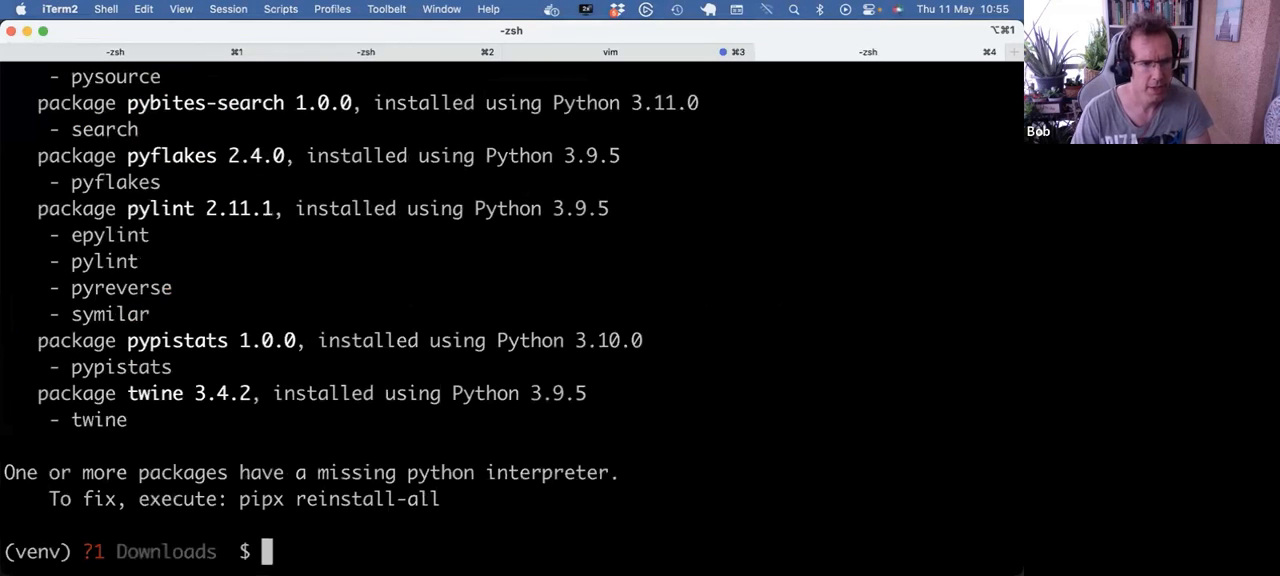
Read through the listing, marking howdoi's invalid interpreter and the suggested pipx reinstall-all fix
scroll("up", 3)
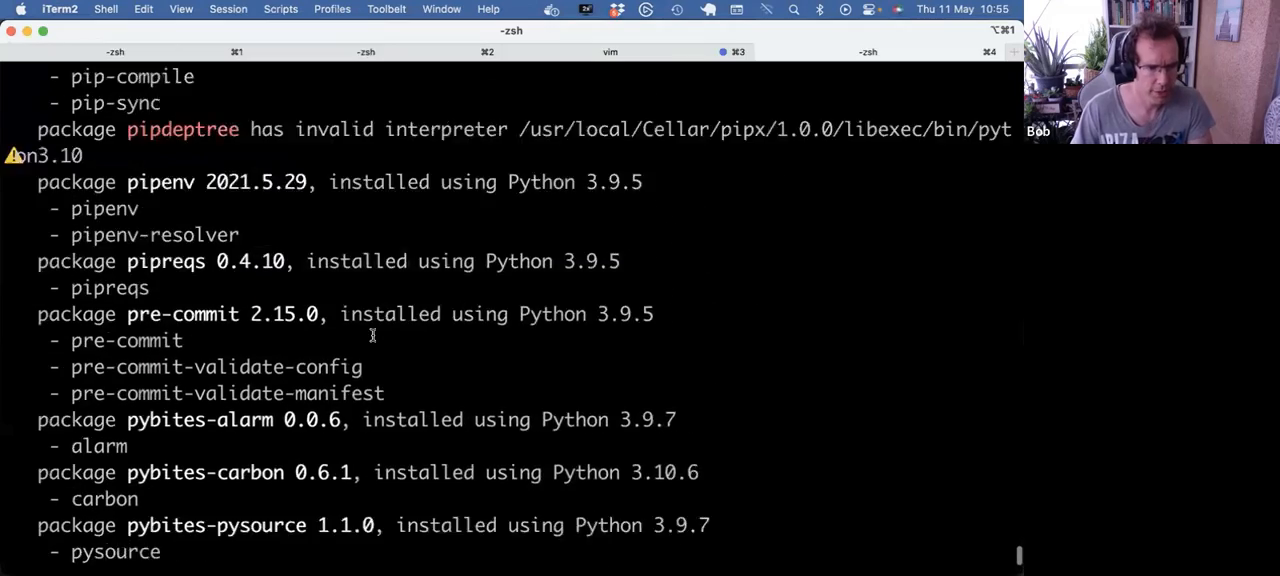
scroll("up", 3)
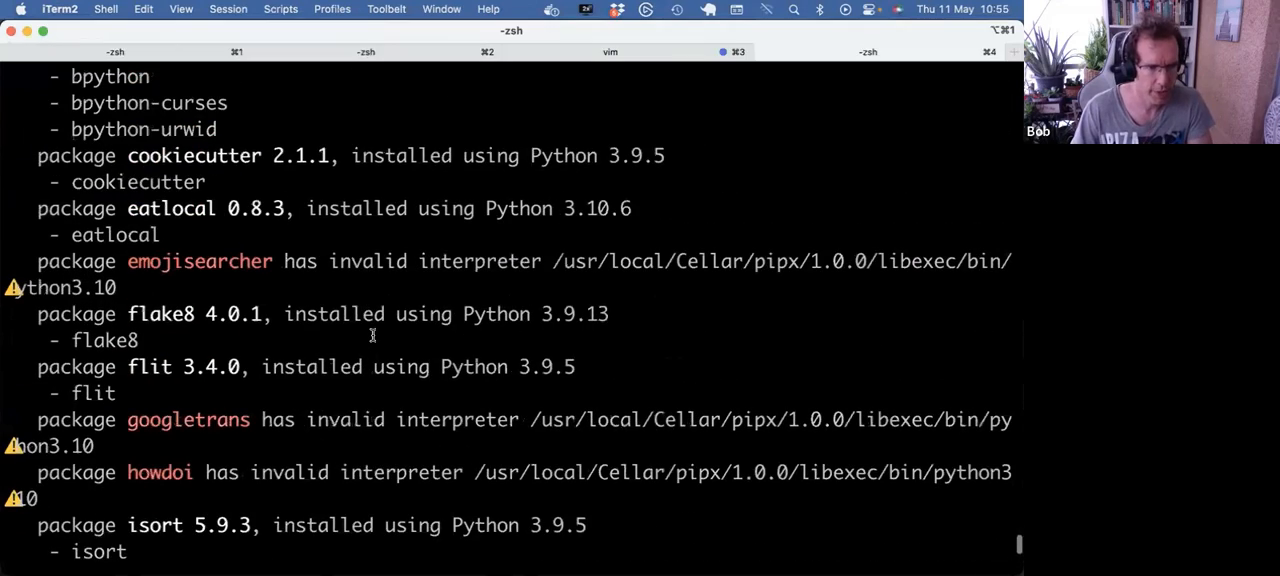
scroll("down", 3)
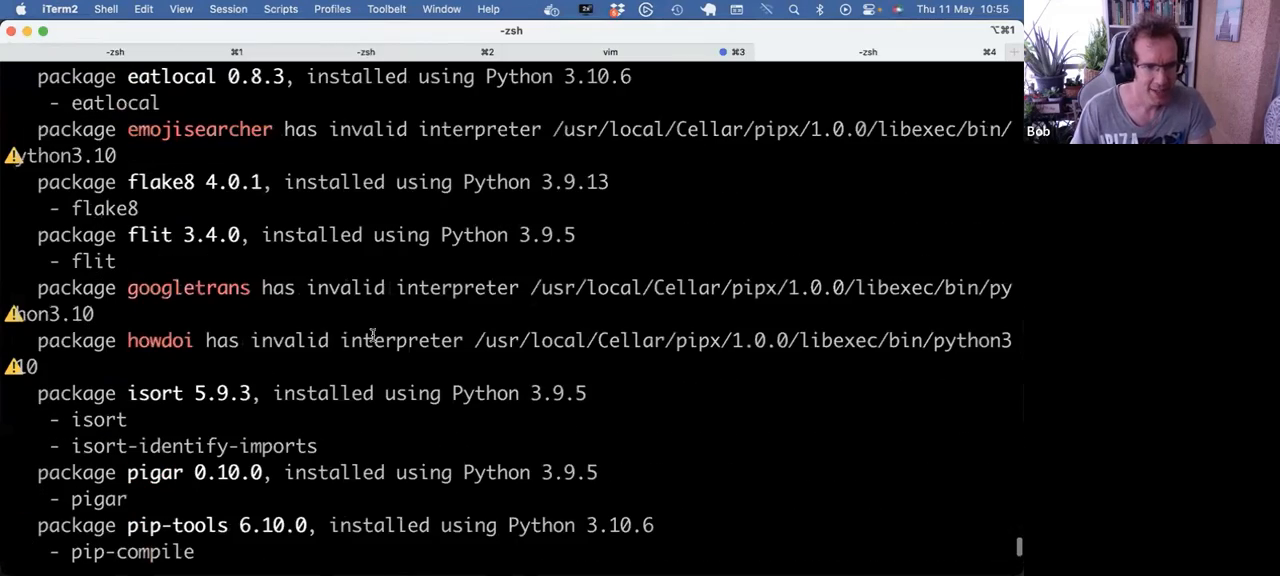
double_click(160, 340)
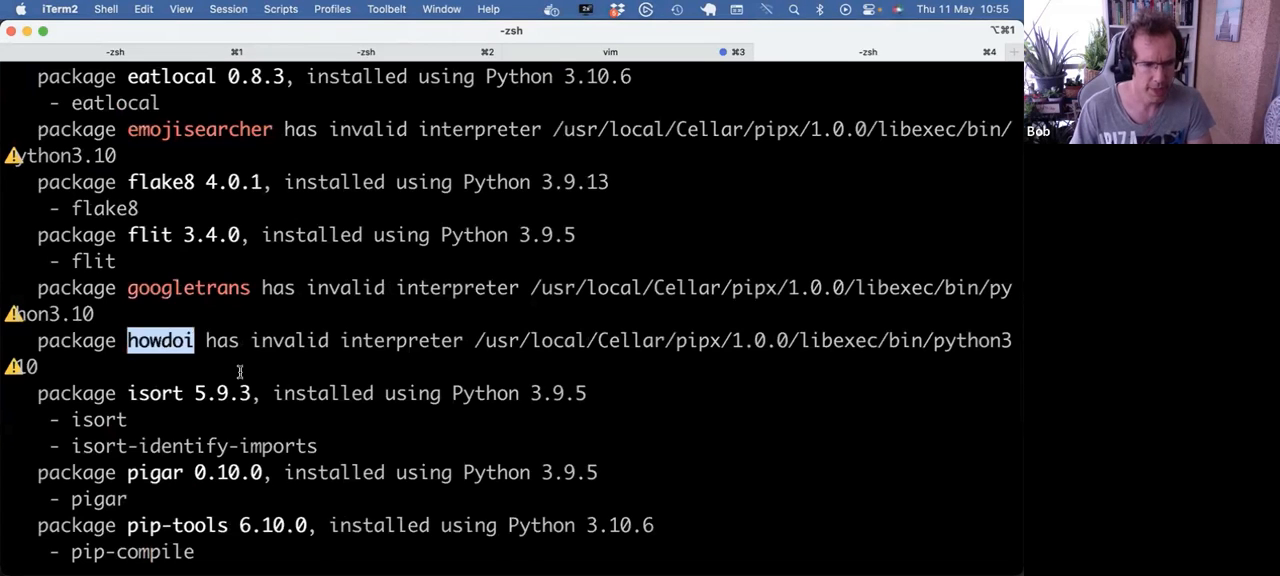
scroll("down", 3)
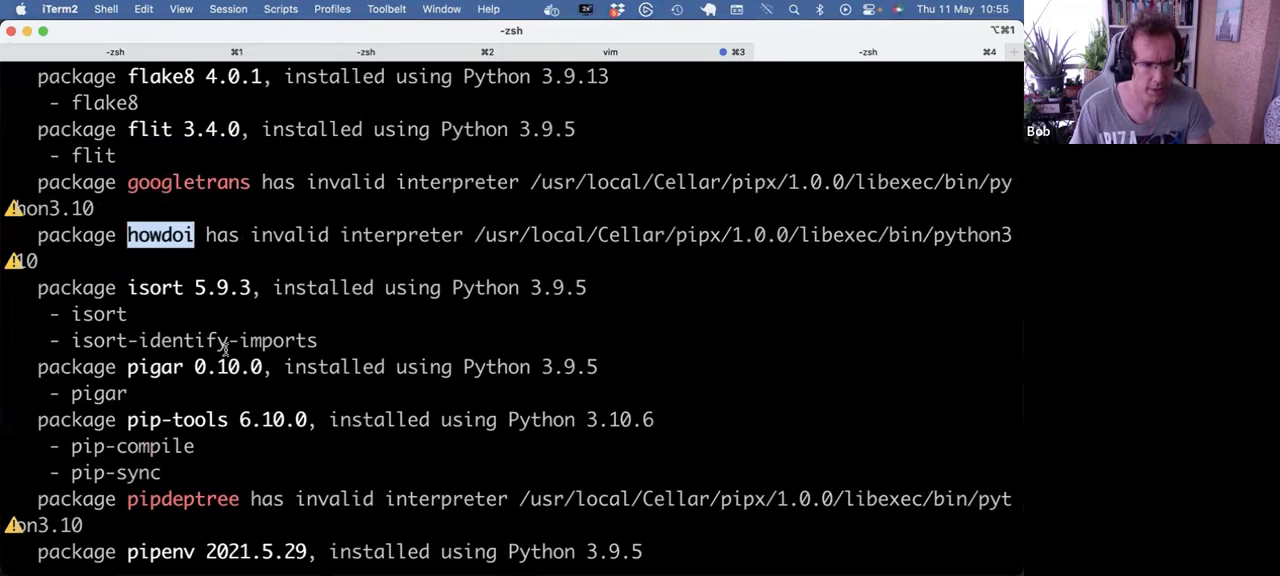
scroll("up", 3)
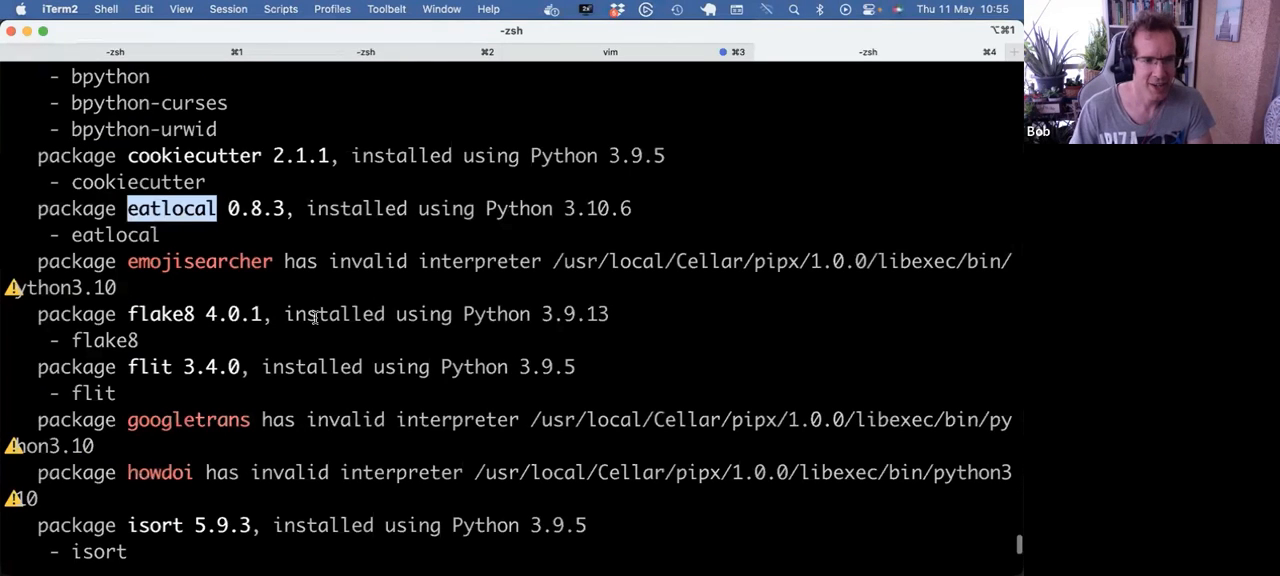
scroll("up", 3)
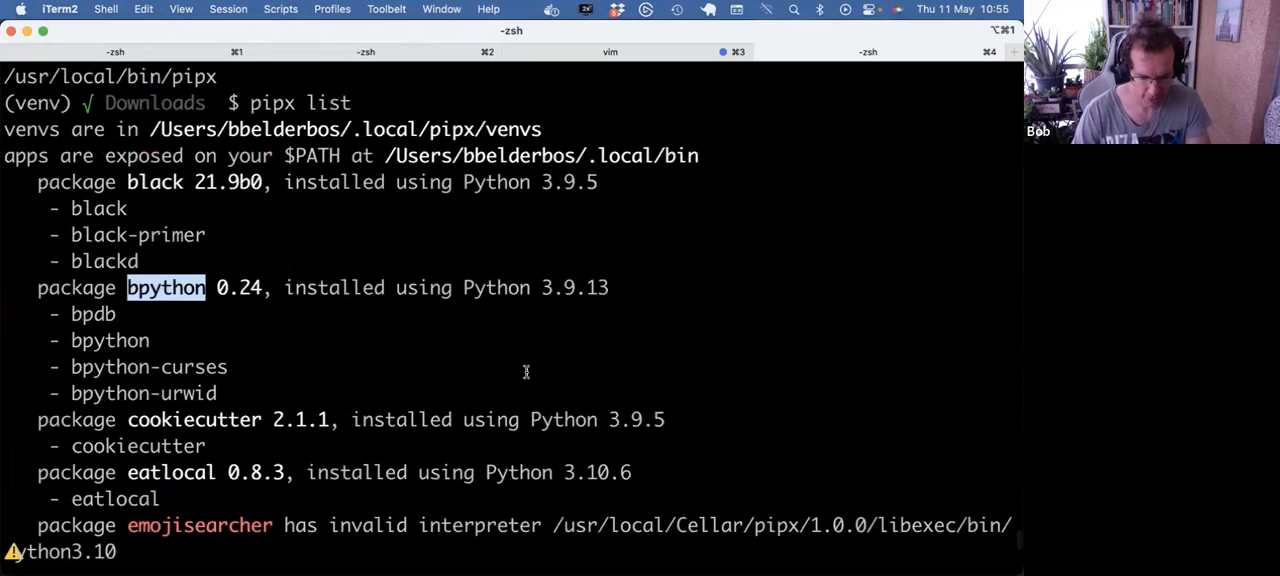
mouse_move(372, 300)
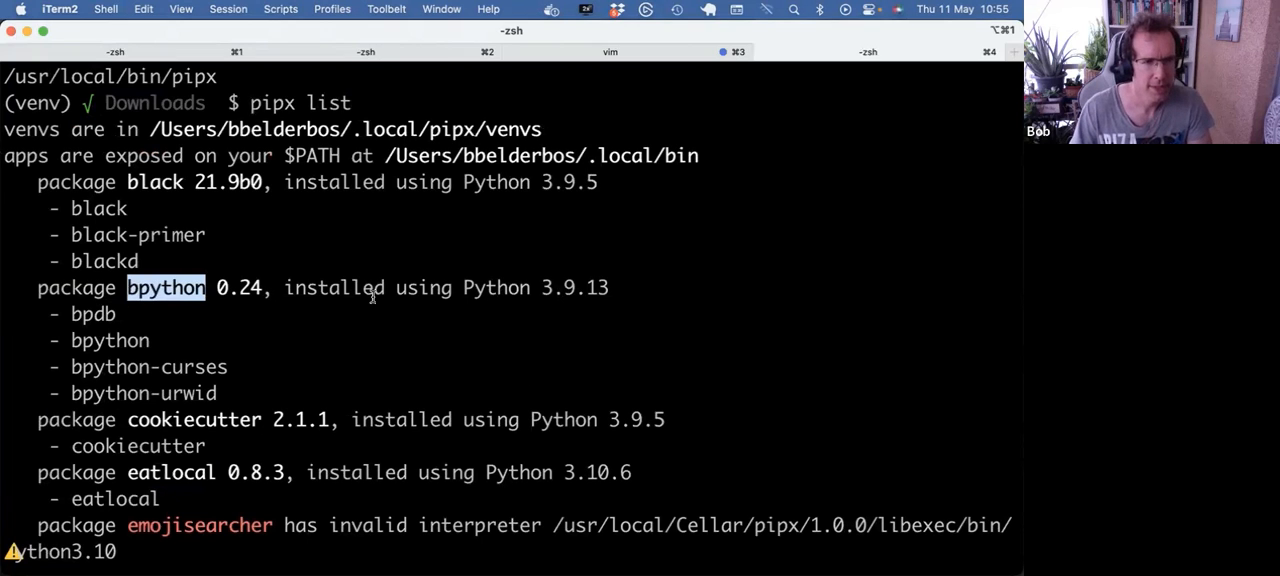
scroll("down", 3)
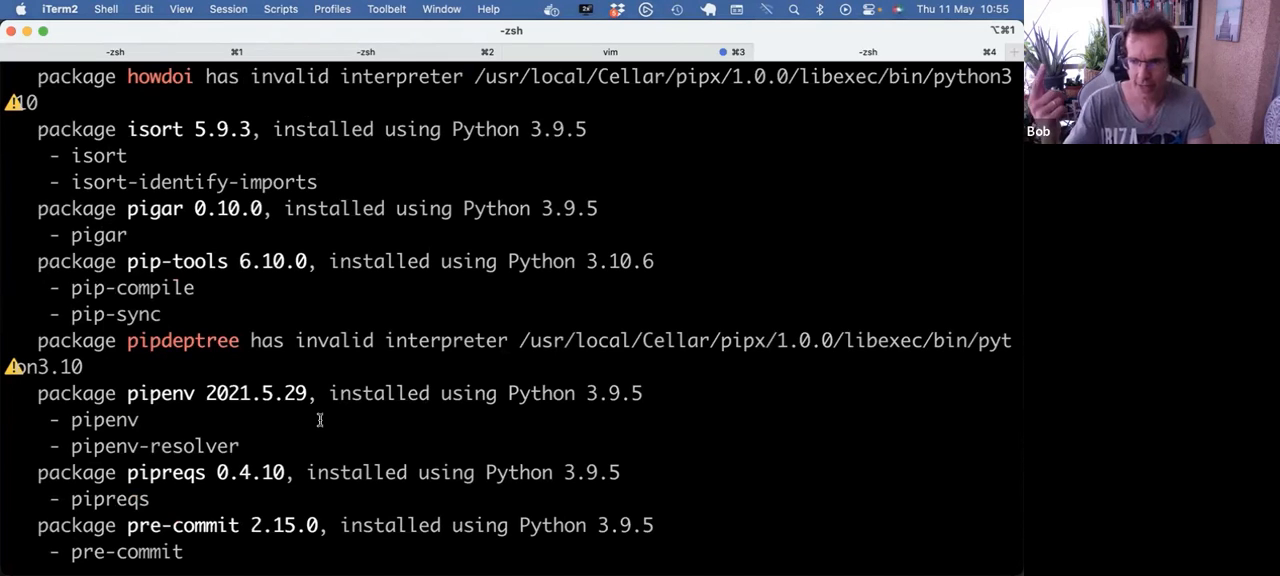
scroll("down", 3)
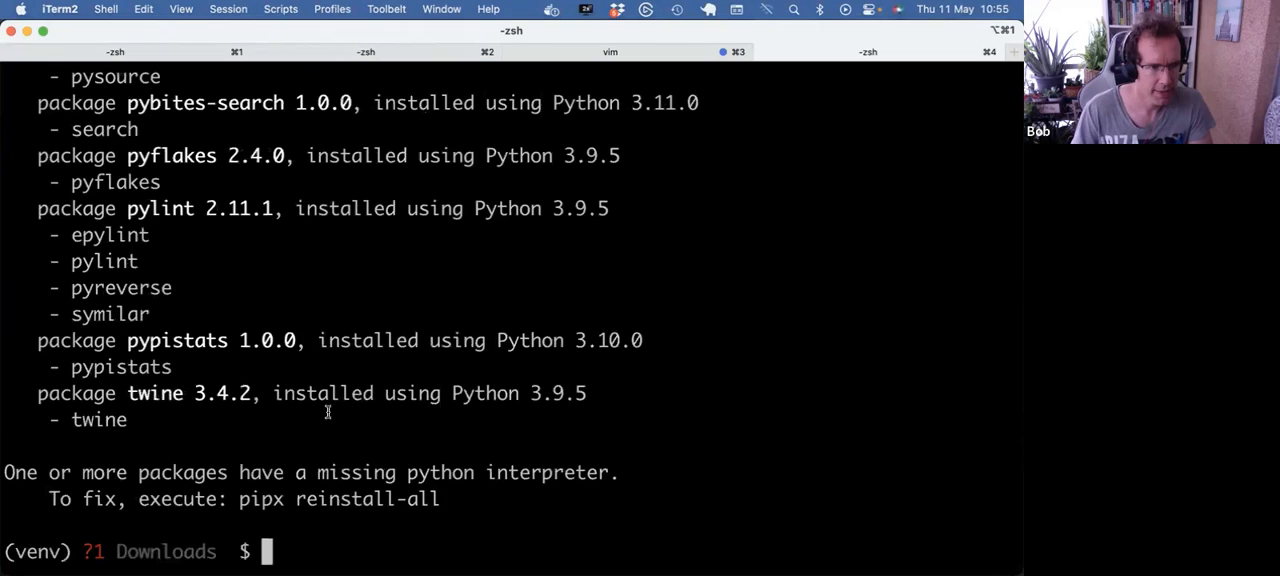
scroll("up", 3)
type("which")
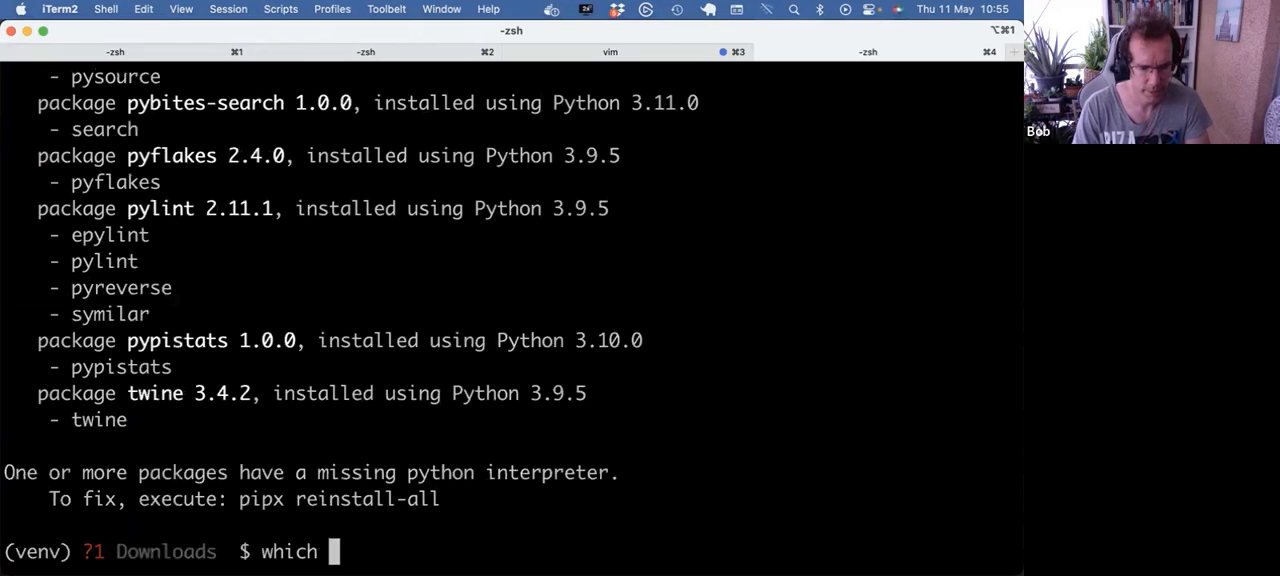
Locate the search command with which, then run pipx install pybites-search, reported already installed
key("ctrl+u")
type(" searhc")
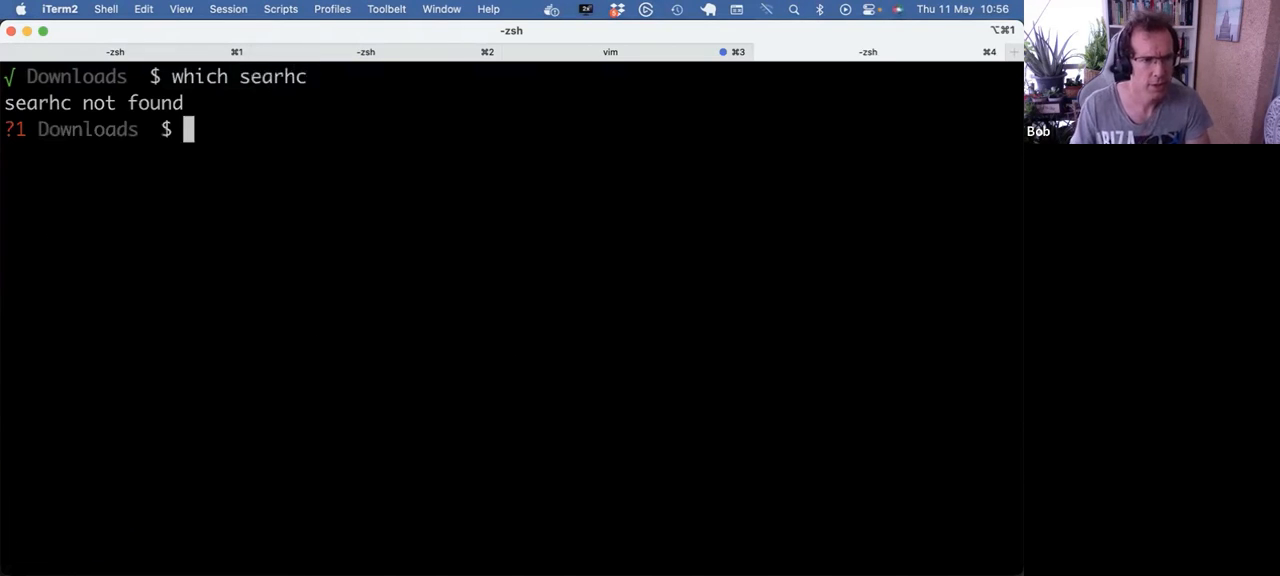
type("which search")
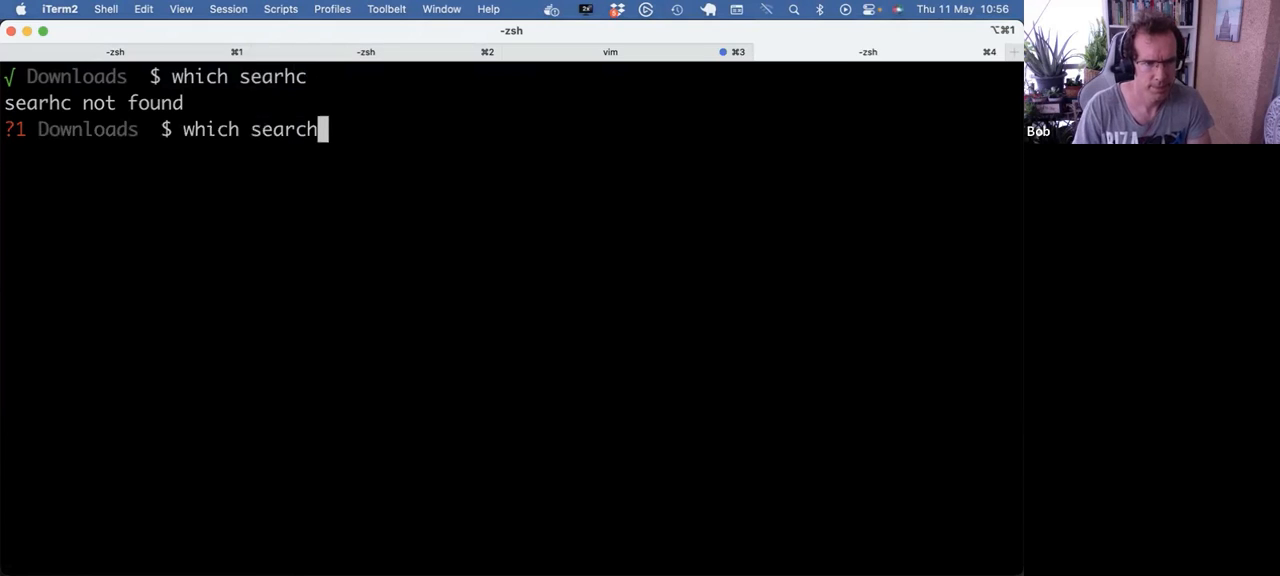
key("Return")
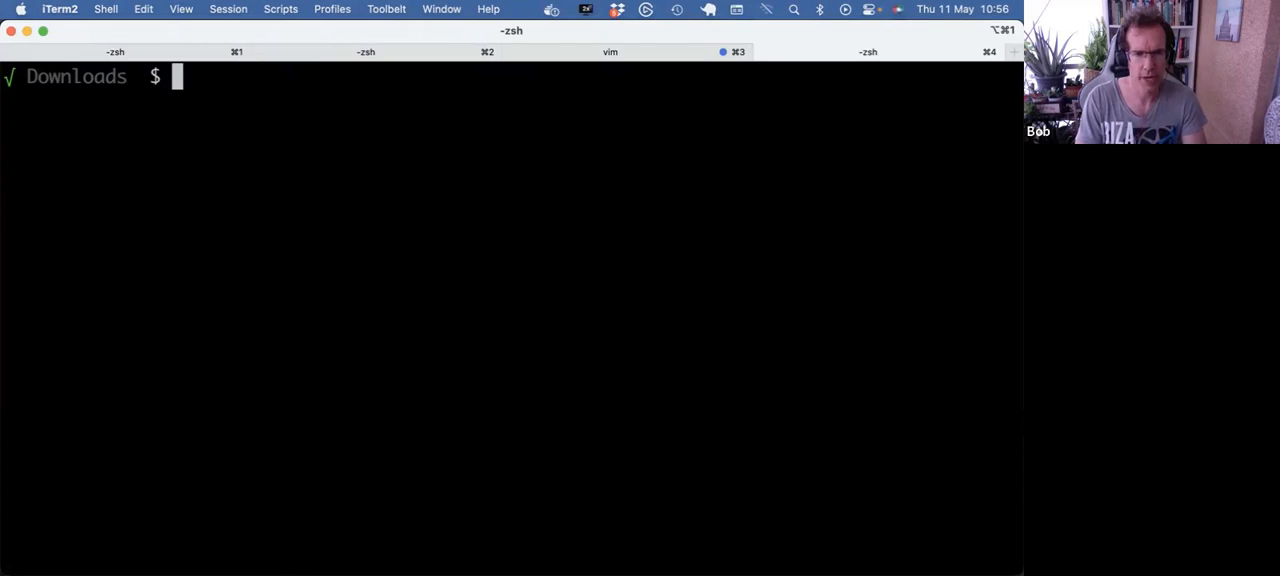
type("pipx insta")
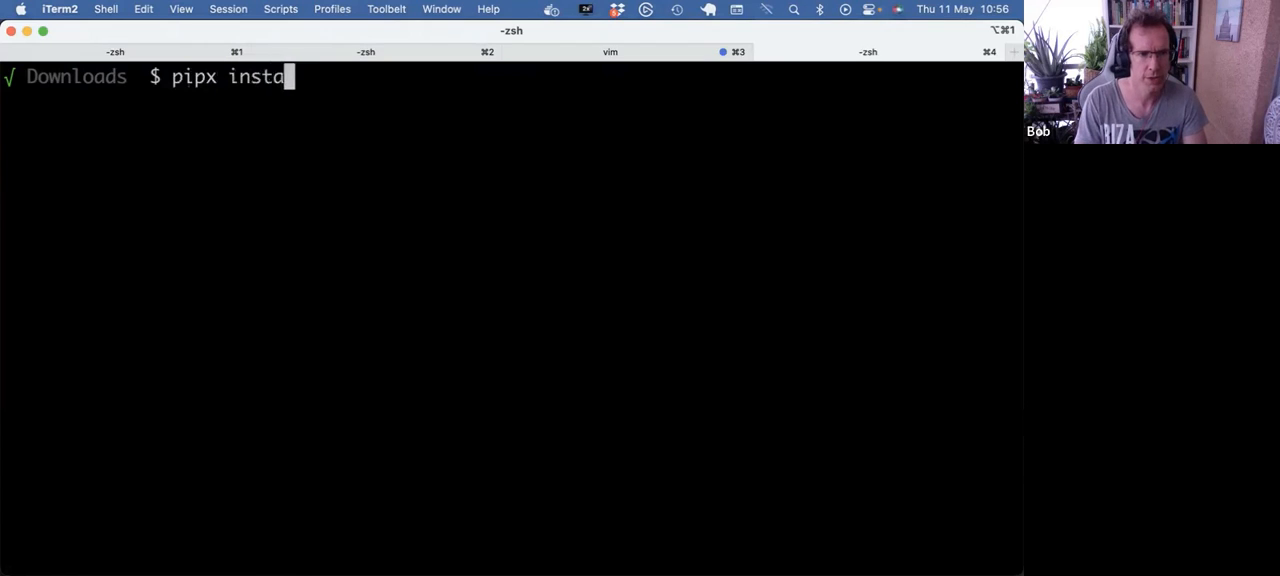
type("ll pybites.s")
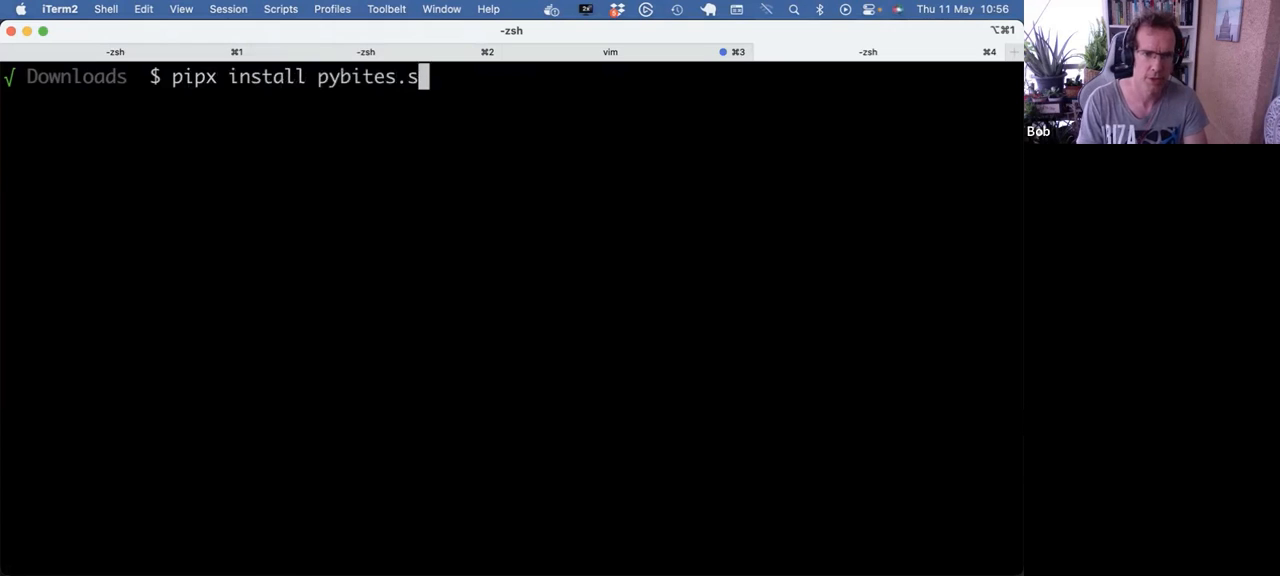
key("Return")
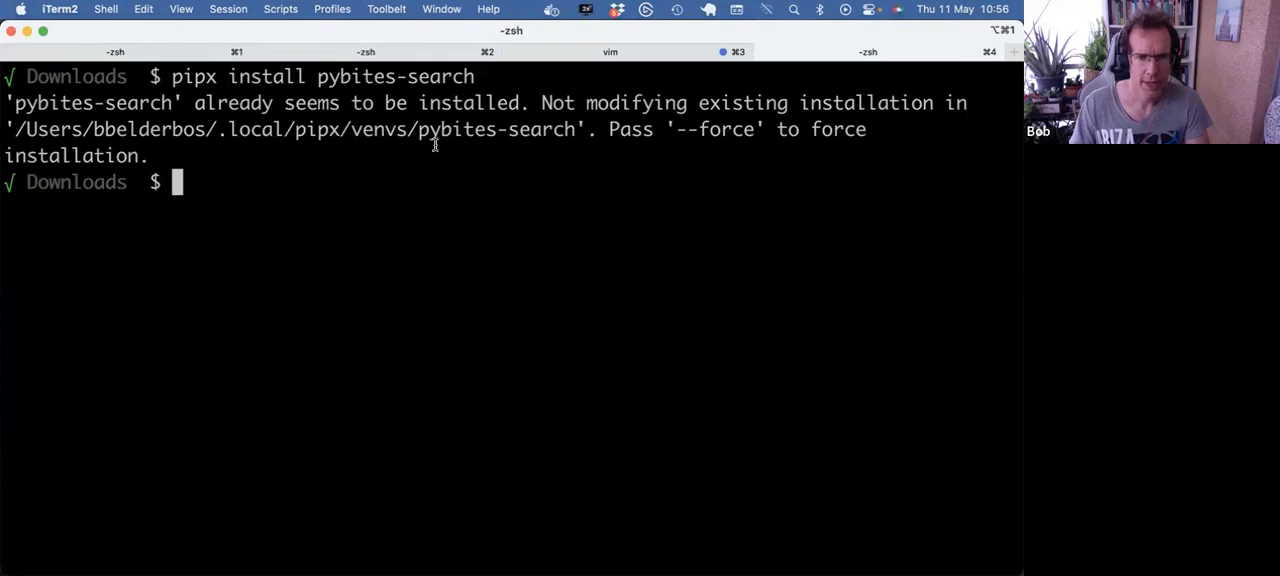
double_click(220, 128)
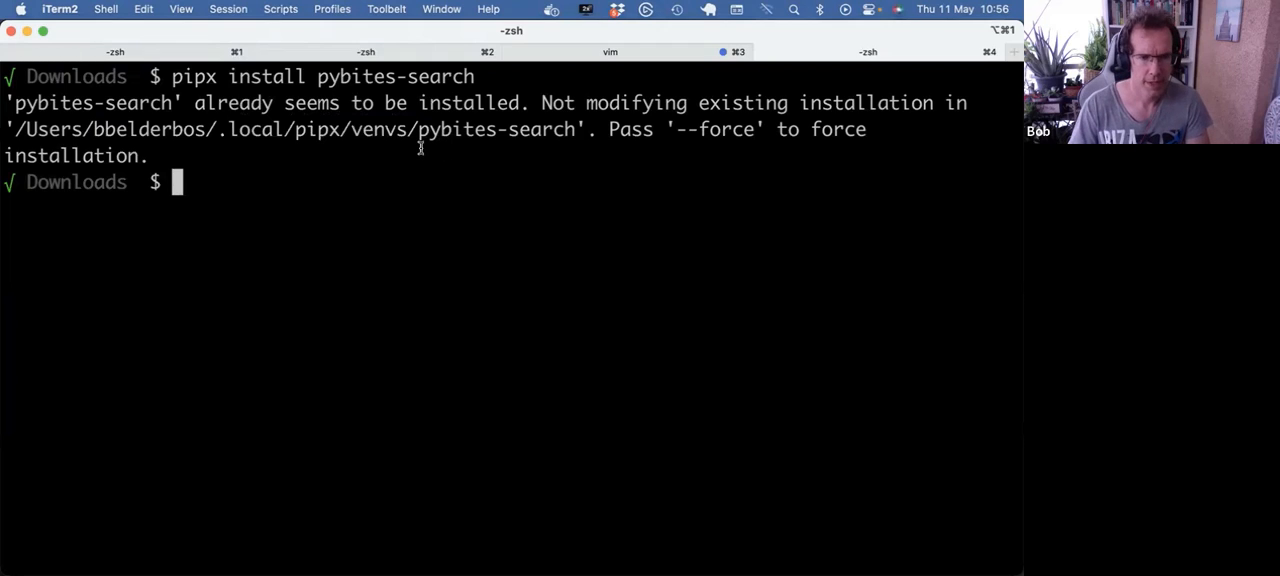
Recall the command as pipx upgrade pybites-search, confirming the latest version 1.0.0
key("Up")
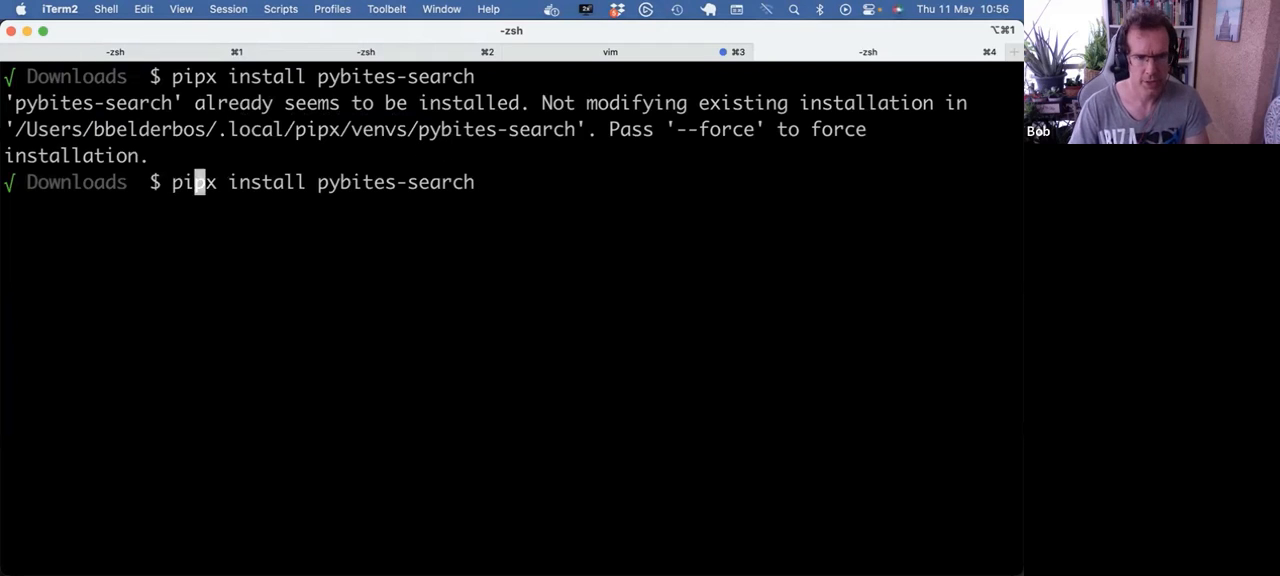
type("upgrade")
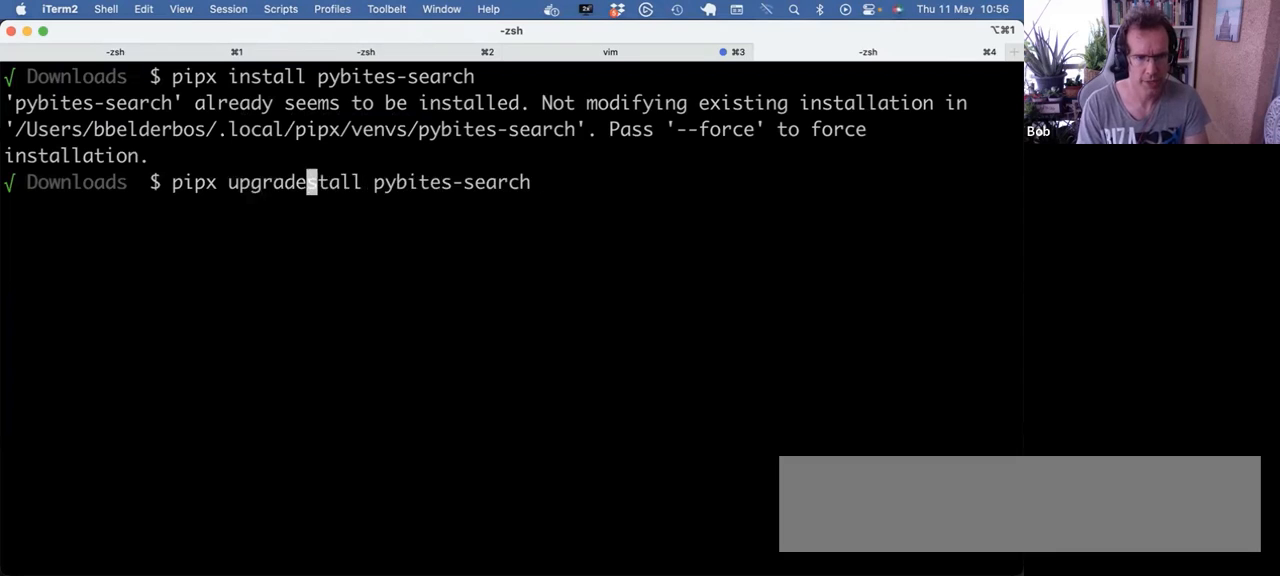
key("Return")
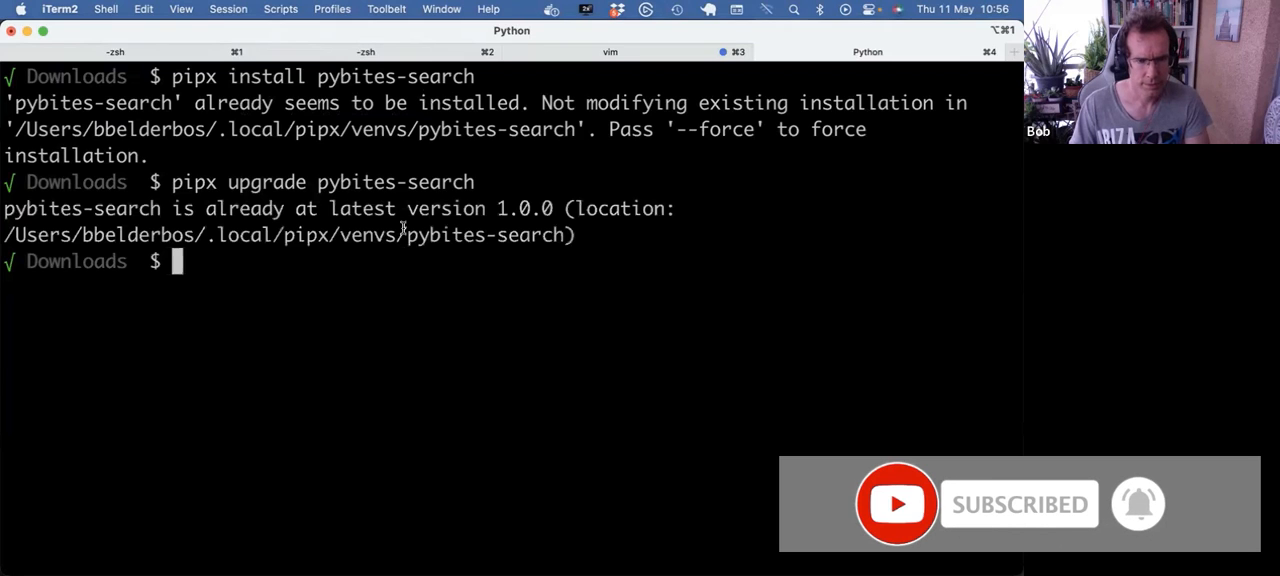
Run search video decouple for the Pybites result and locate search in ~/.local/bin
type("search")
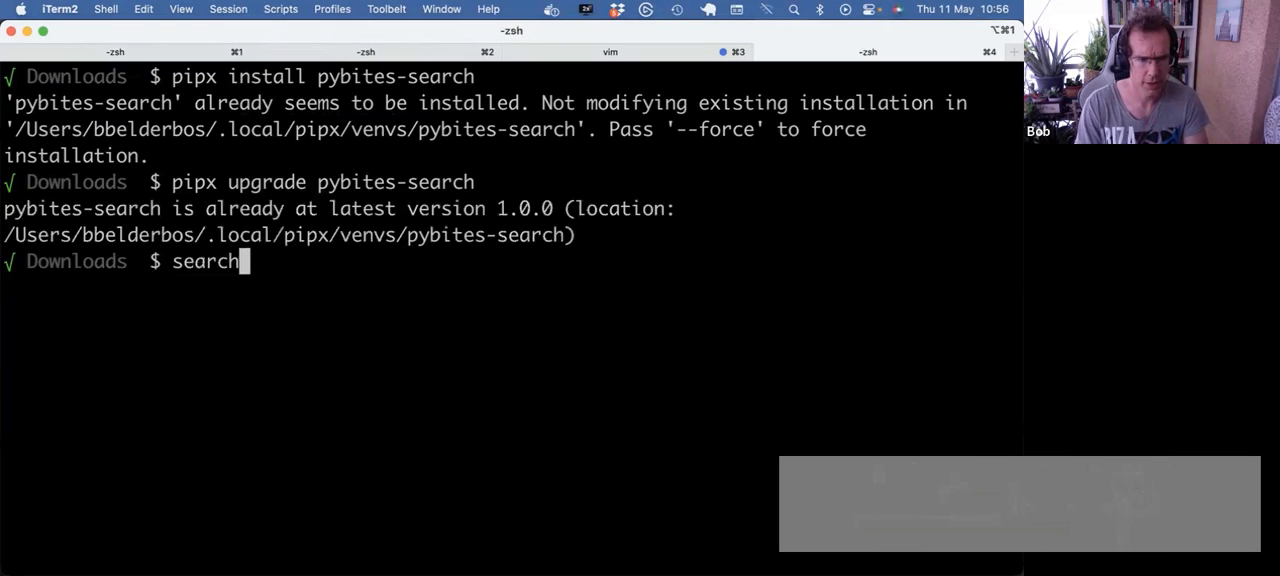
type("vid")
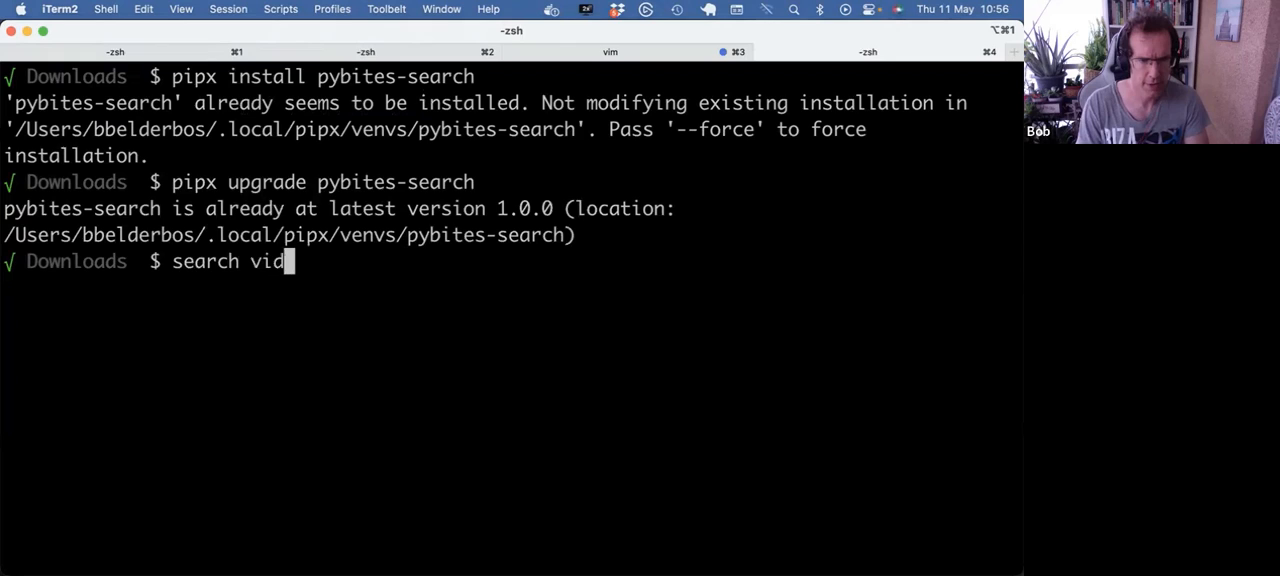
type("eo")
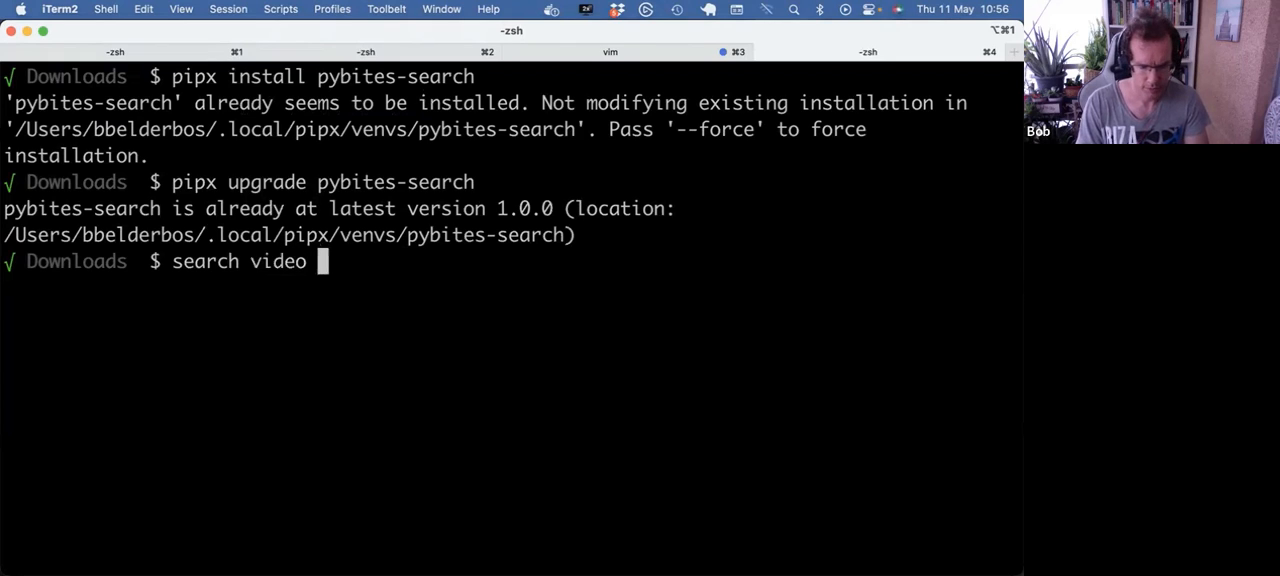
key("Return")
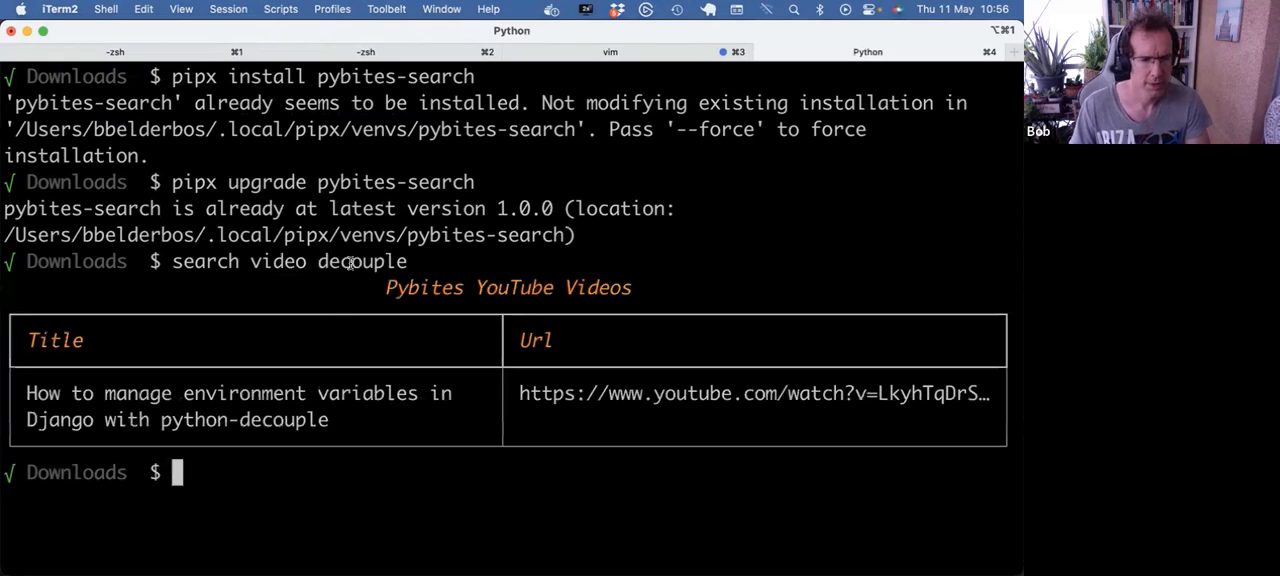
type("which search")
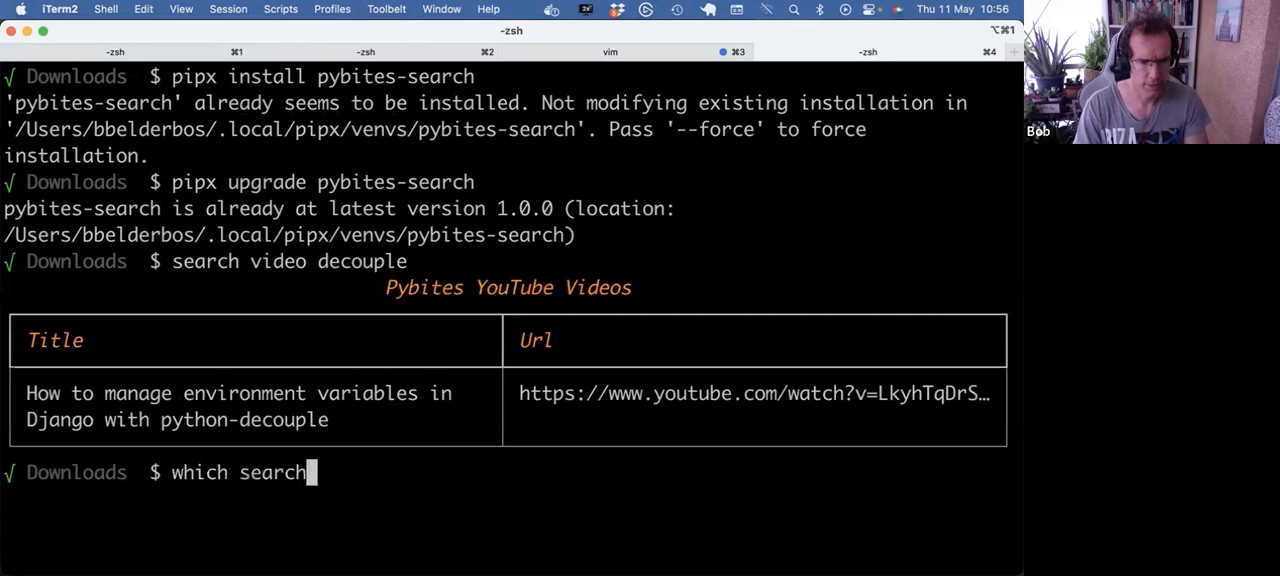
key("Return")
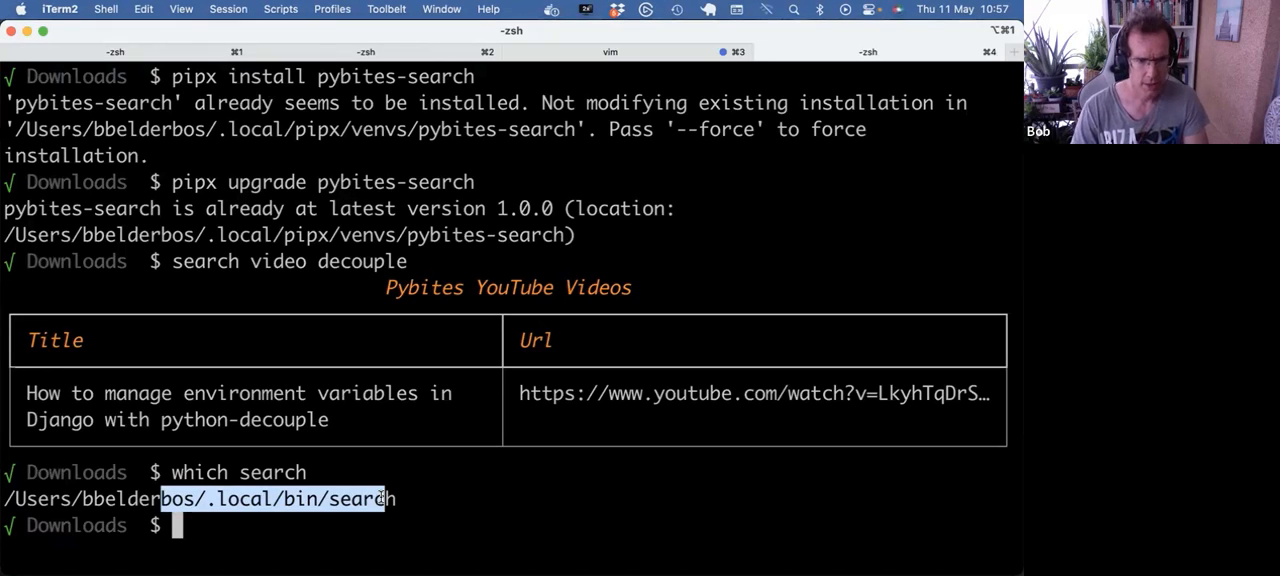
Start composing a pipx upgrade eatlocal command at the prompt
type("pipx")
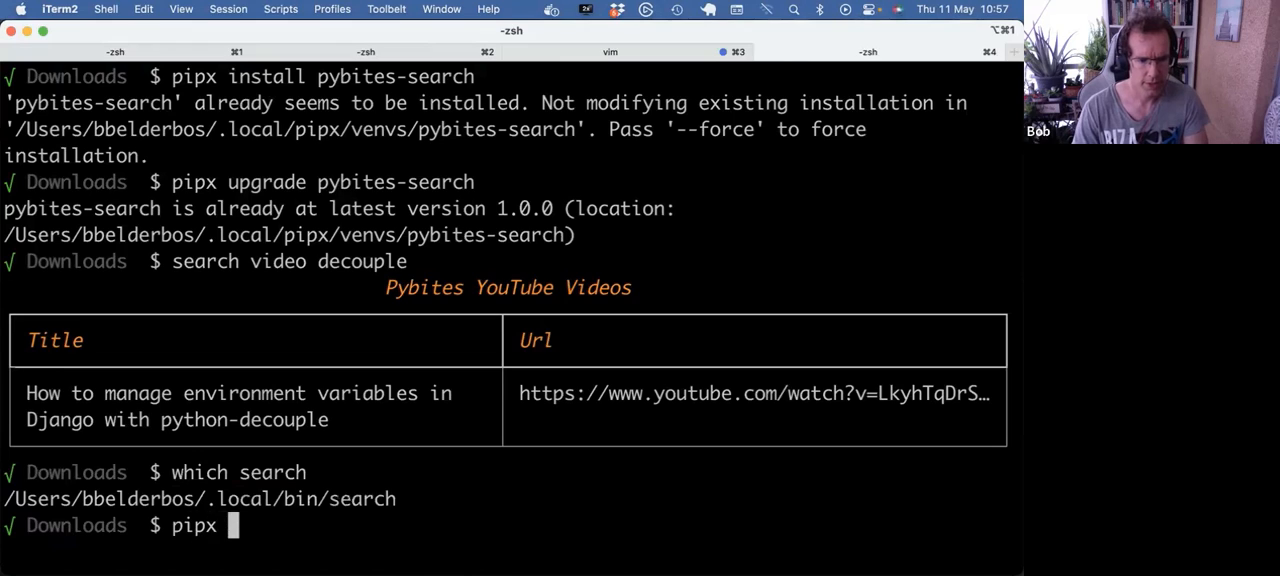
type("up")
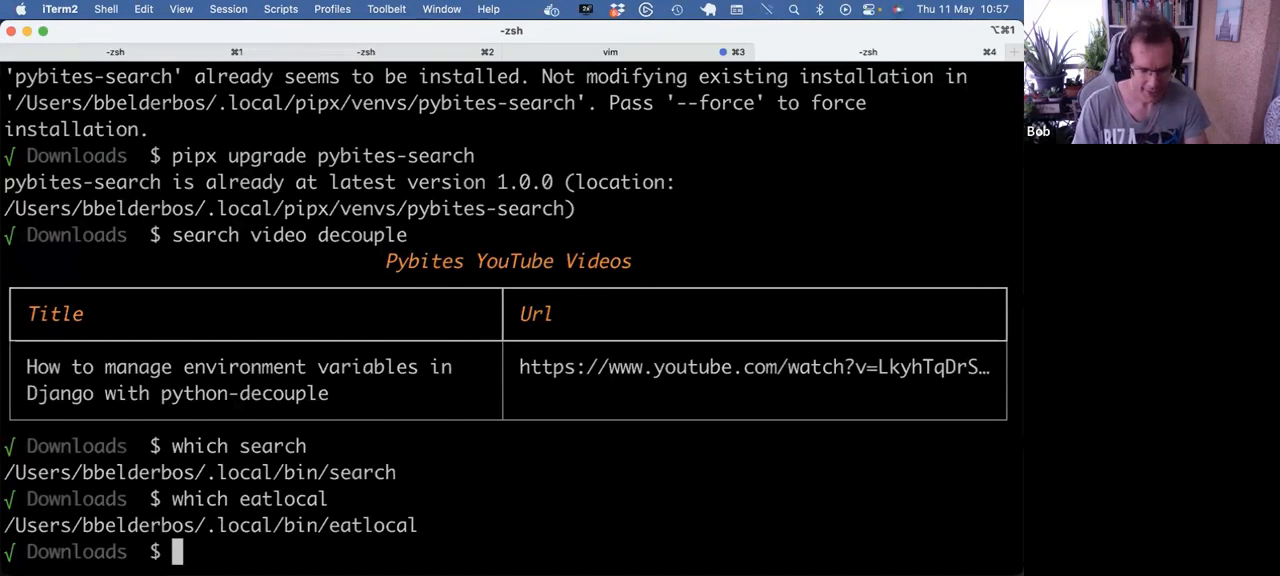
type("pipx")
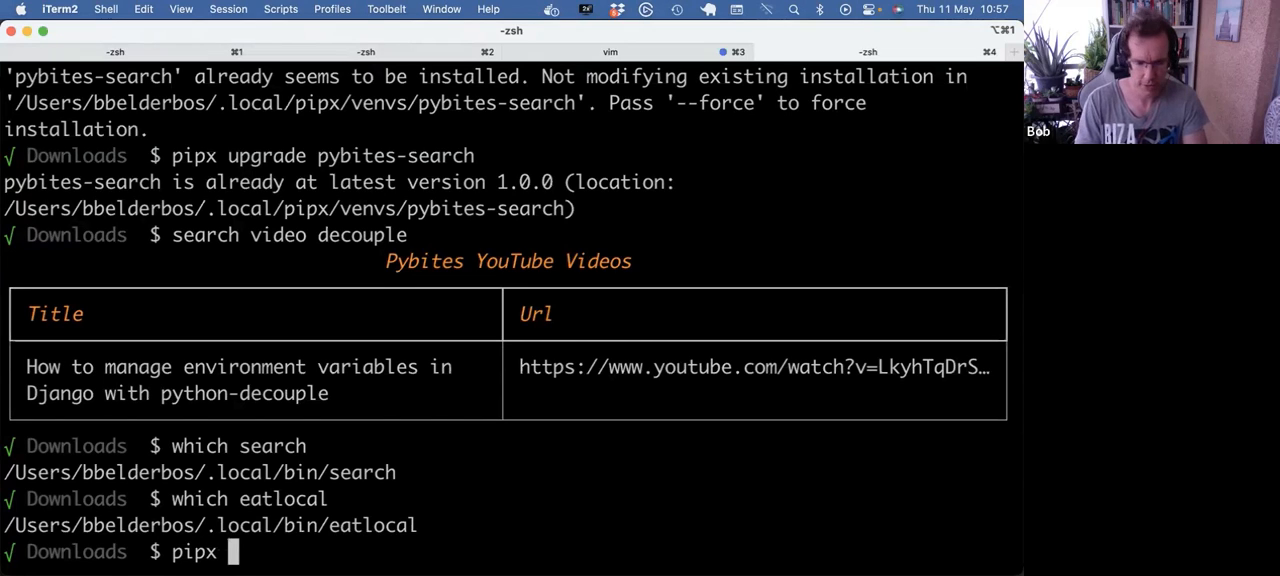
type("upgrade")
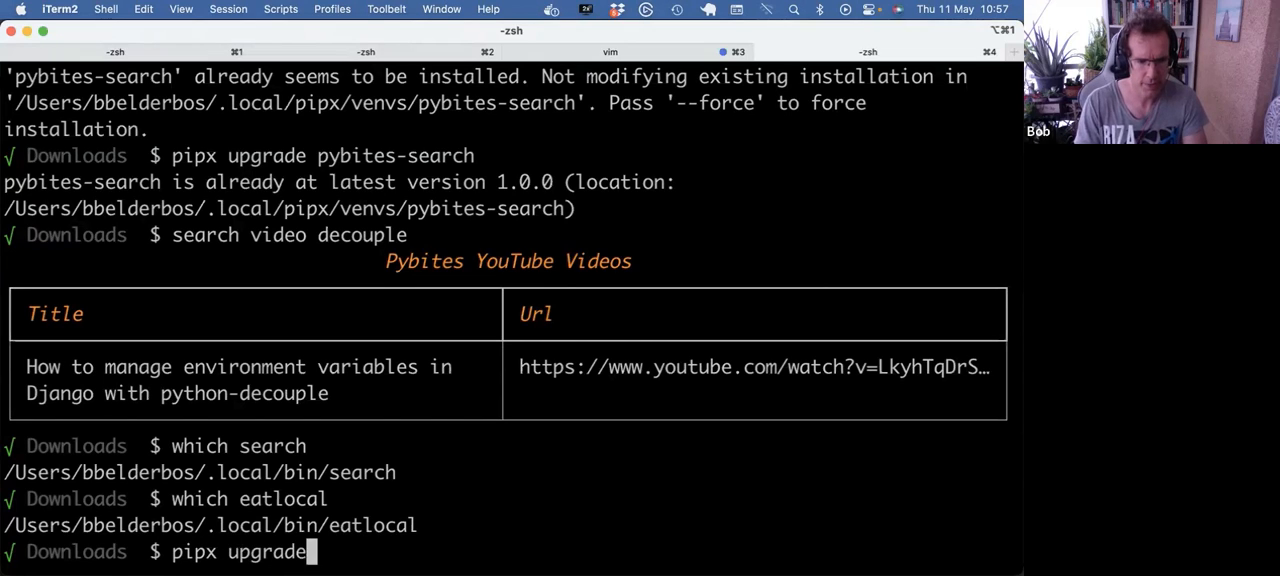
type("eatlocal")
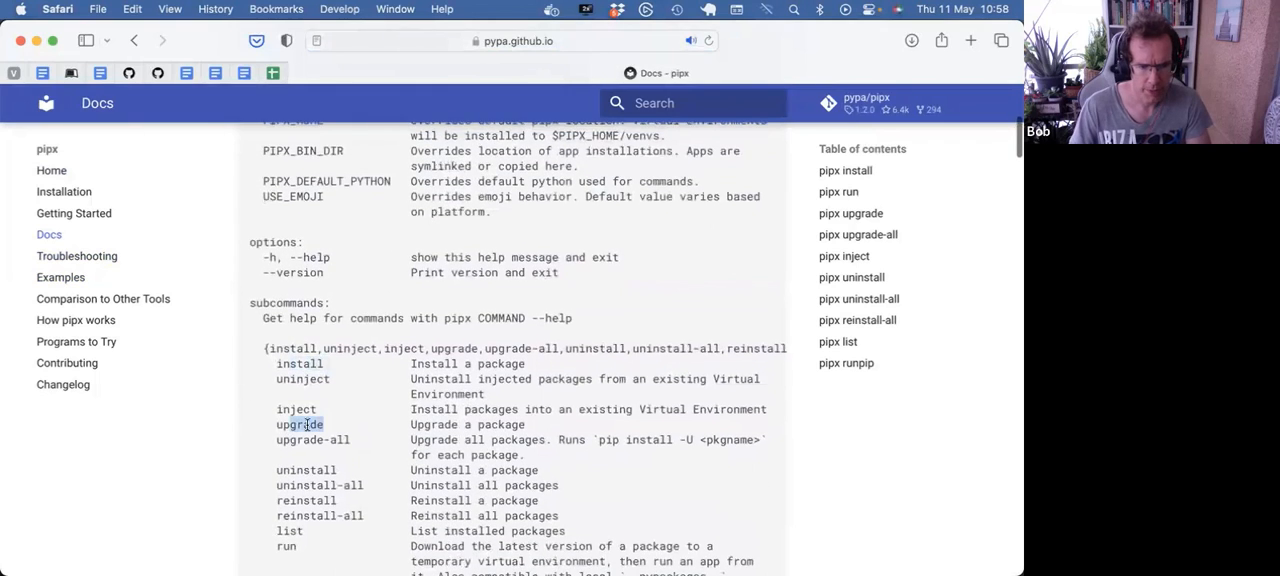
Scroll the pipx docs in Safari down through the subcommands to completions
scroll("down", 3)
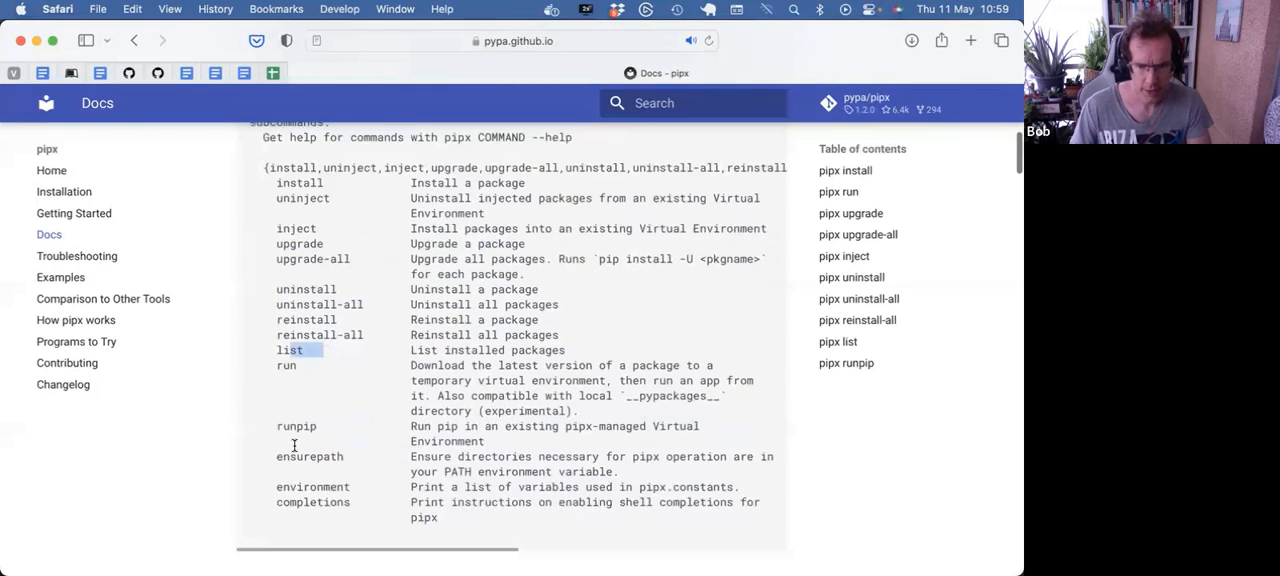
scroll("down", 3)
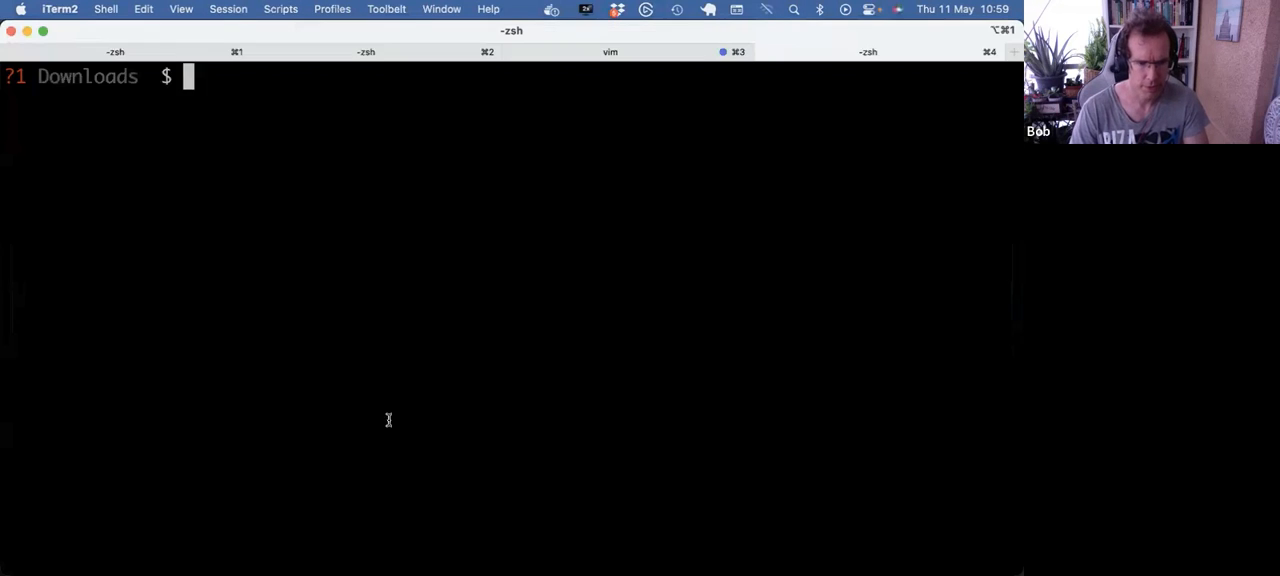
Run pipx install django, installing Django 4.2.1 so django-admin is globally available
type("pipx install django")
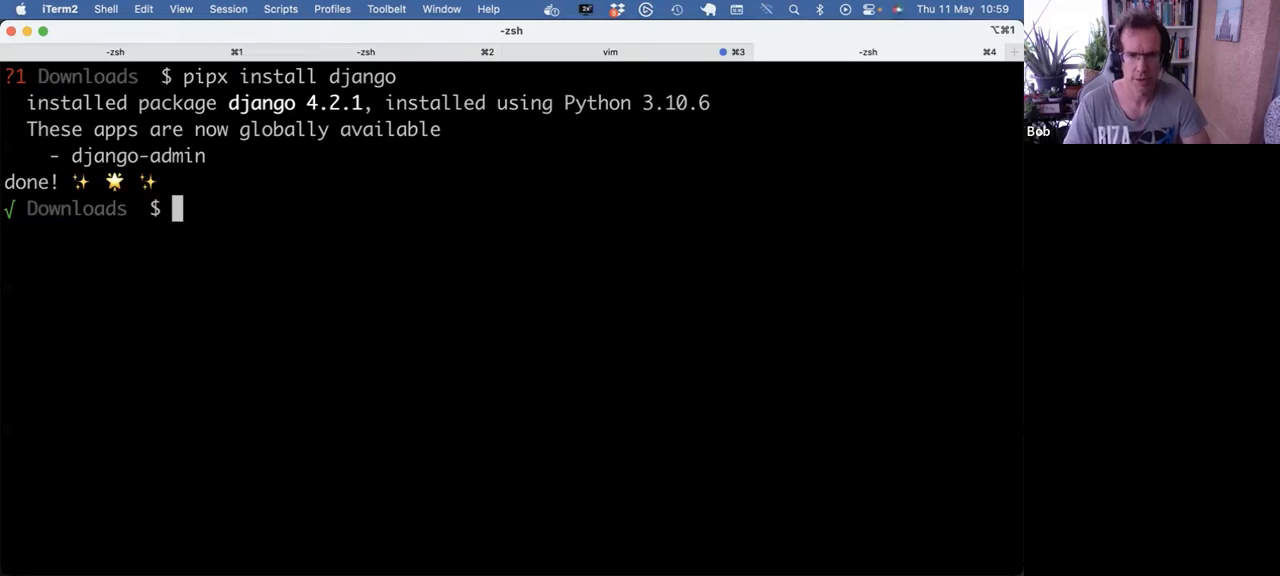
type("pipx")
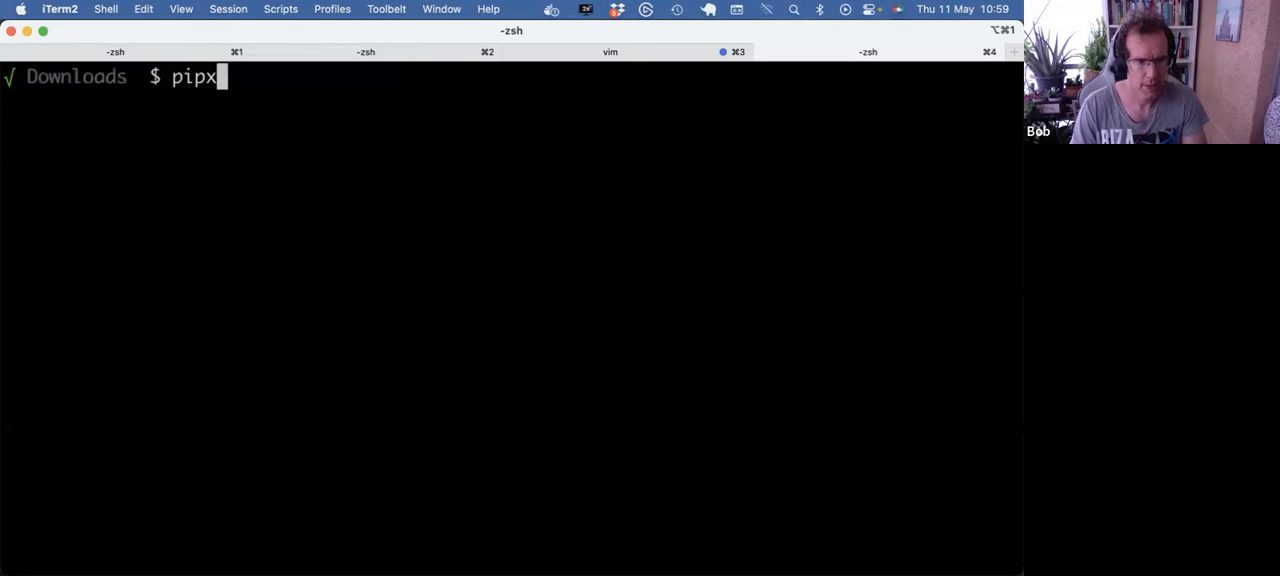
Run pipx list again to show installed packages with their apps and interpreter warnings
key("Return")
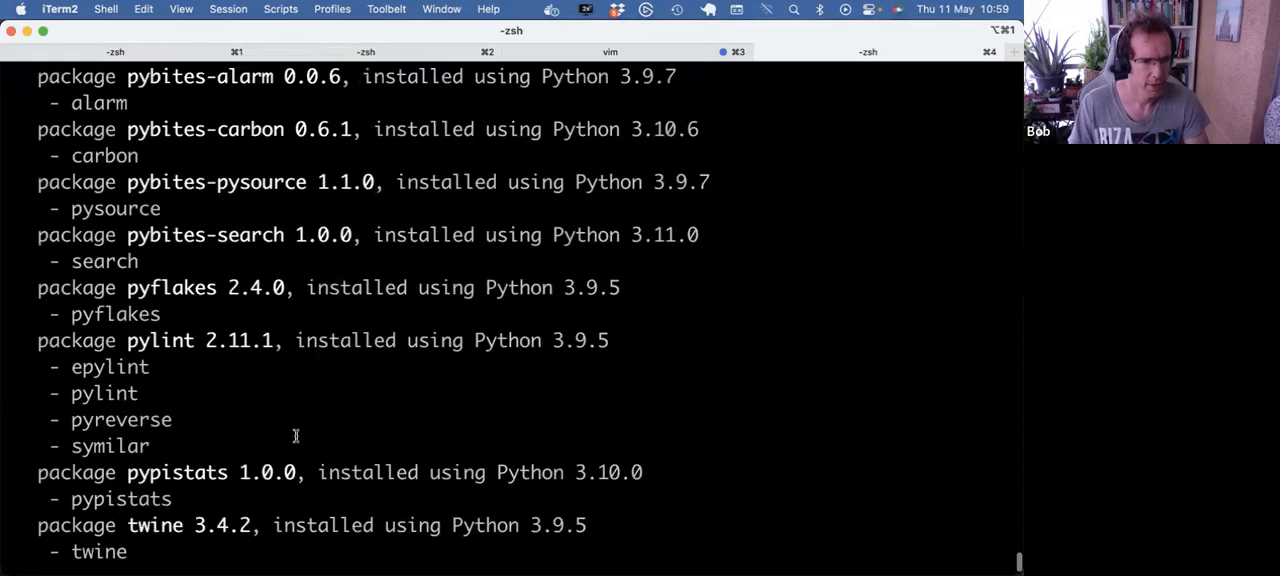
scroll("up", 3)
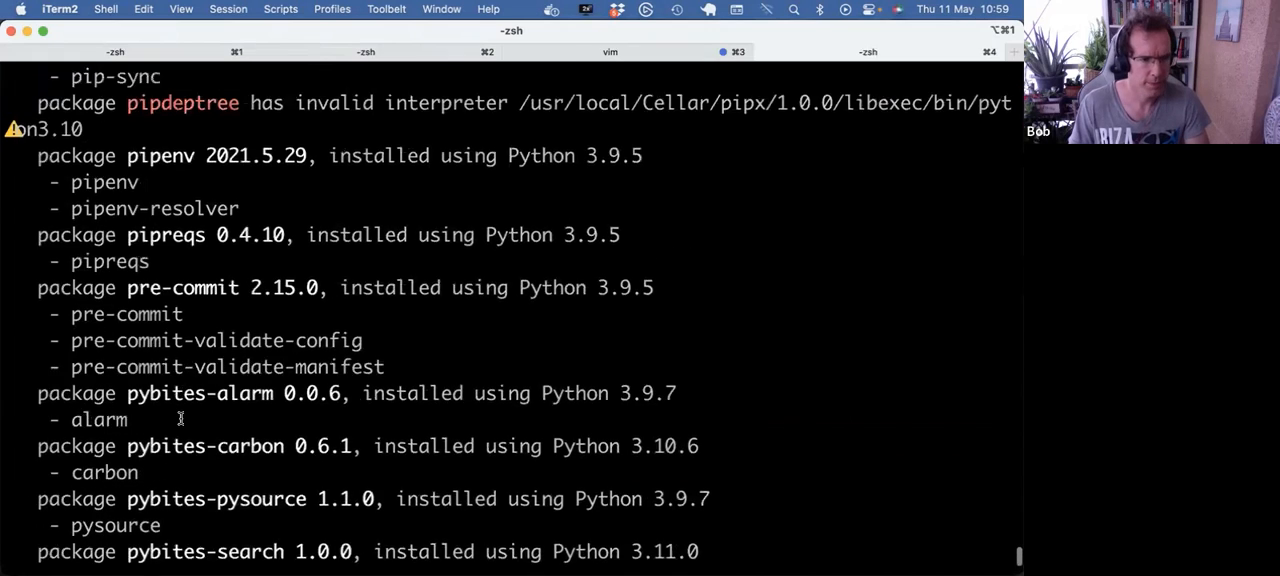
scroll("up", 3)
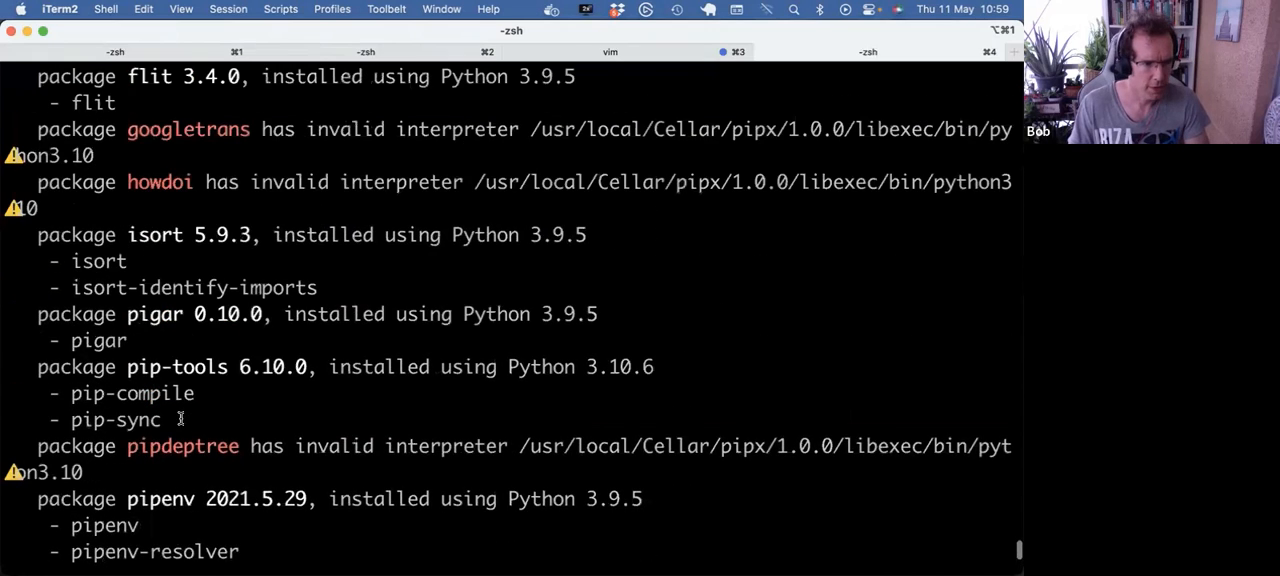